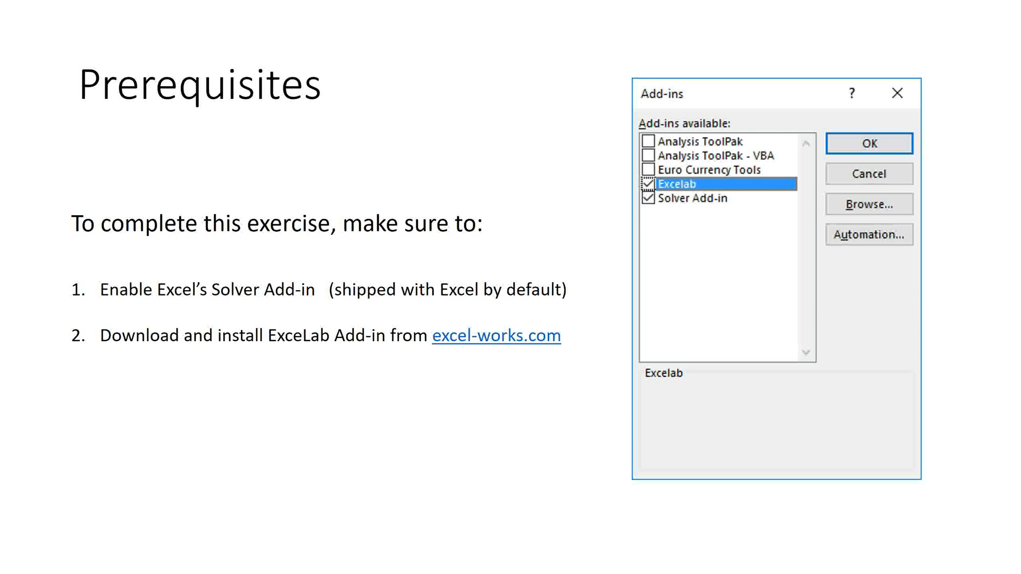
pyautogui.moveTo(404, 429)
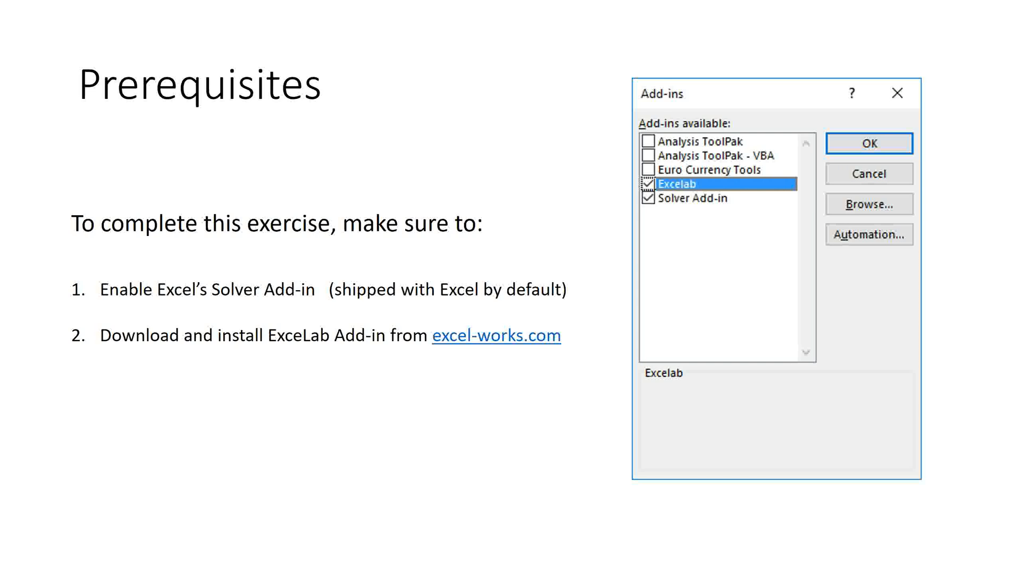
# - Enter the first two x values, -3 and -2.75, in E1 and E2
pyautogui.click(870, 143)
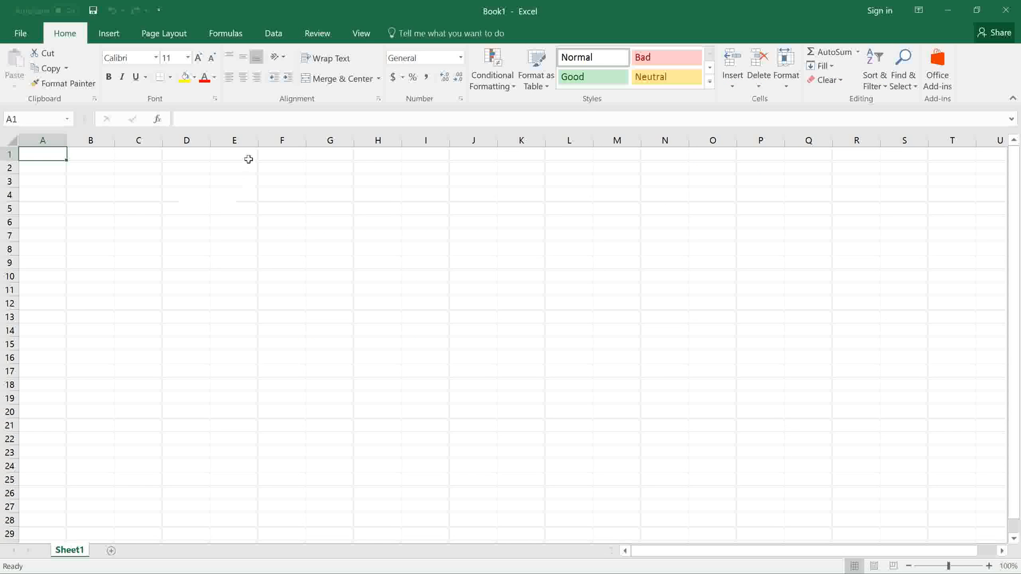
pyautogui.moveTo(246, 157)
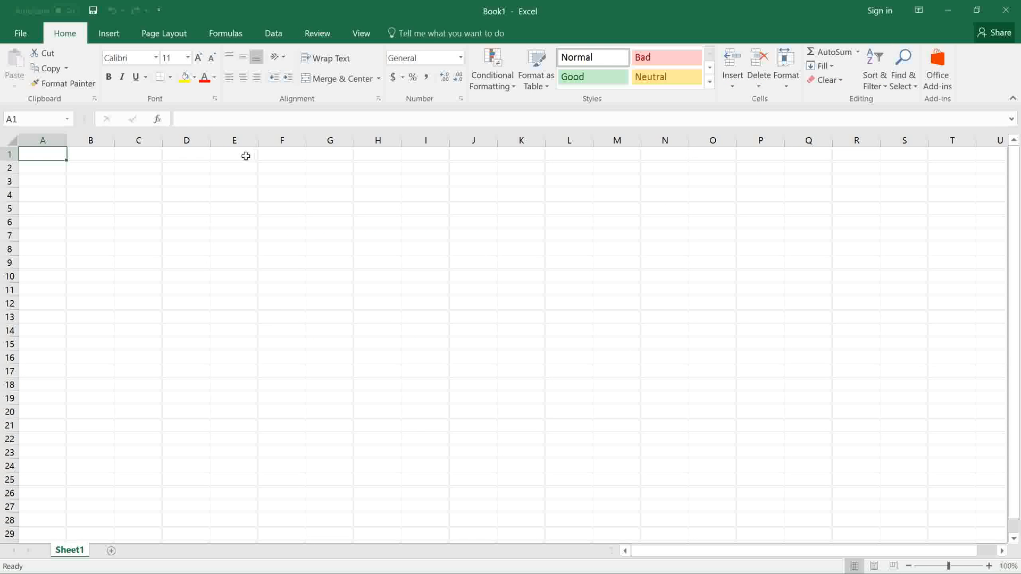
pyautogui.click(234, 155)
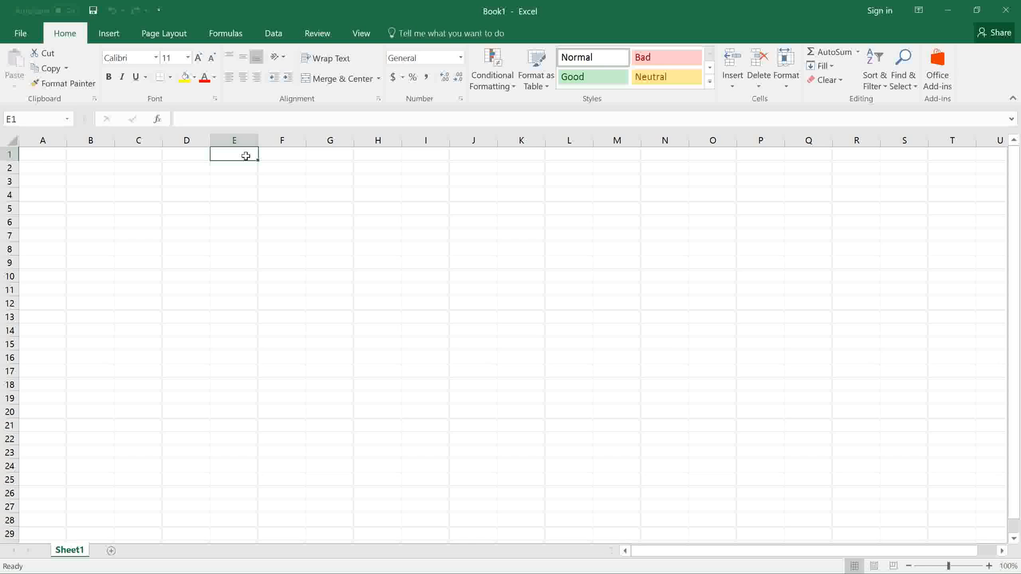
pyautogui.write('-3')
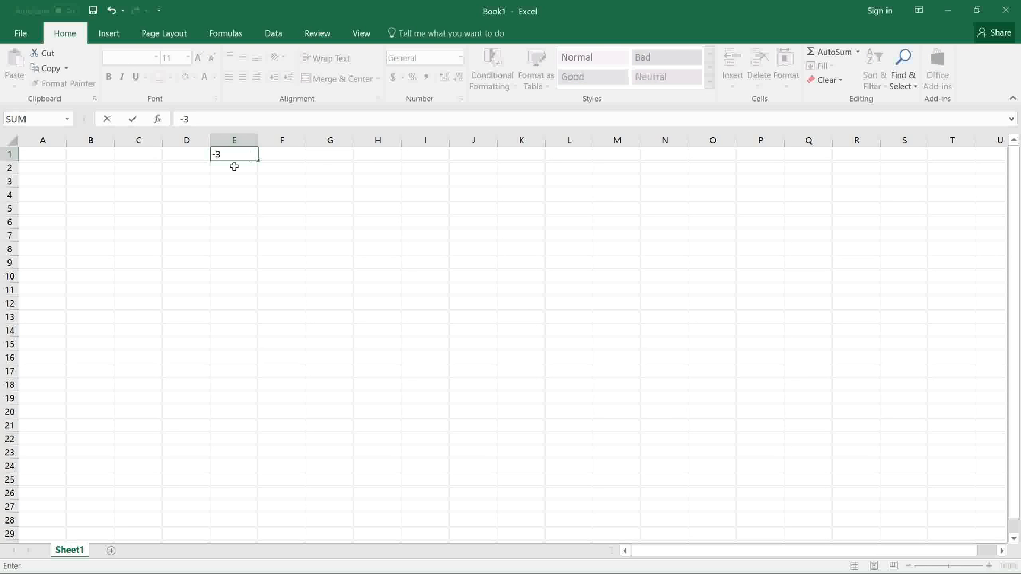
pyautogui.press('Enter')
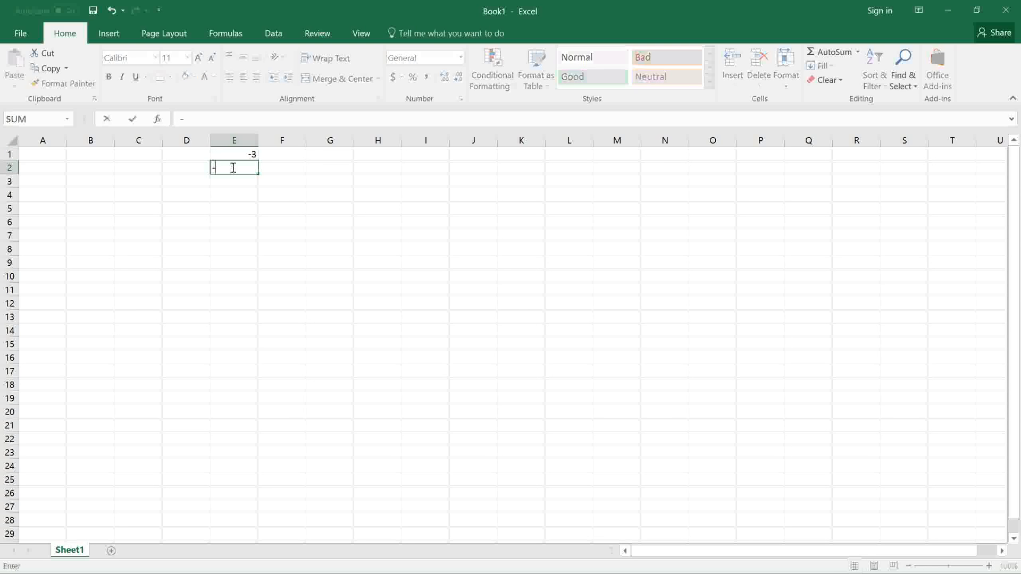
pyautogui.write('2.75')
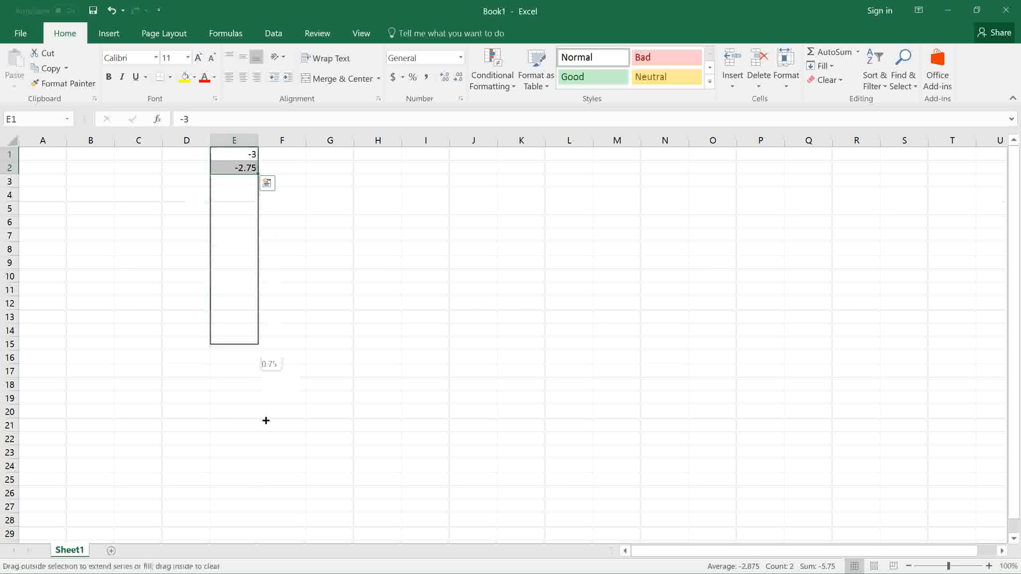
# - Fill the x series down column E to row 26 and add the 1 minus x squared values beside it
pyautogui.moveTo(265, 421); pyautogui.dragTo(259, 516)
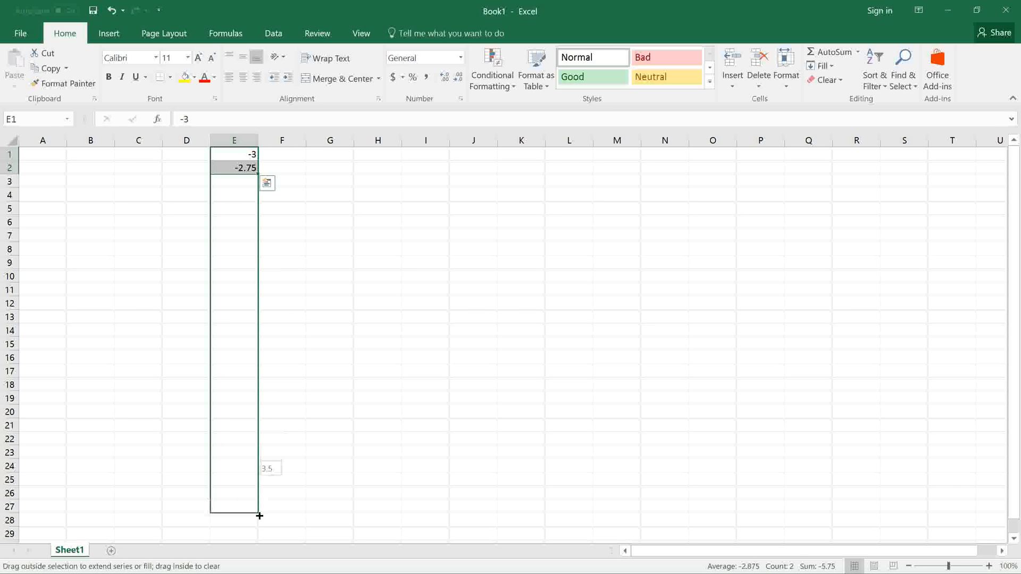
pyautogui.moveTo(234, 167); pyautogui.dragTo(234, 495)
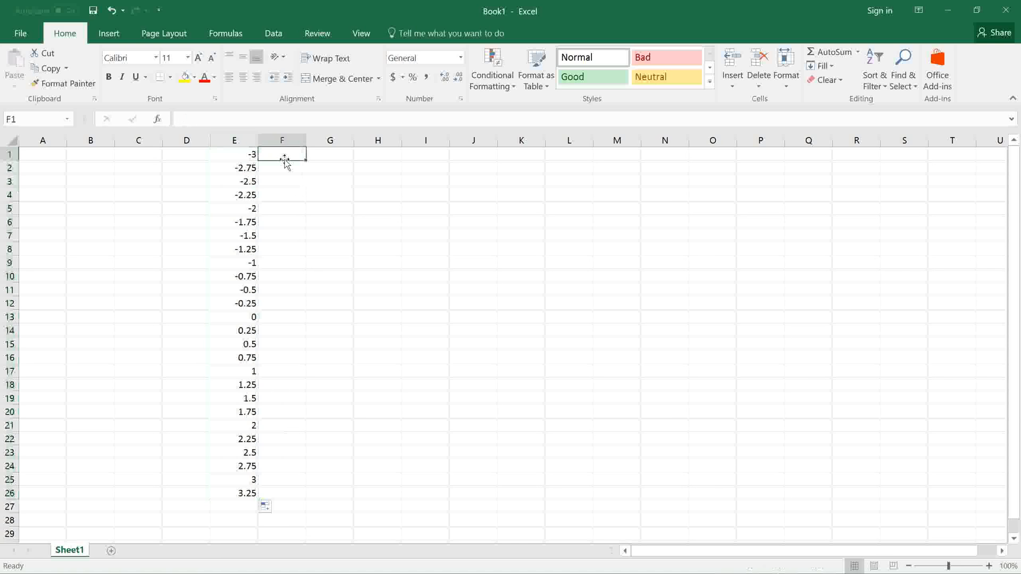
pyautogui.write('-8')
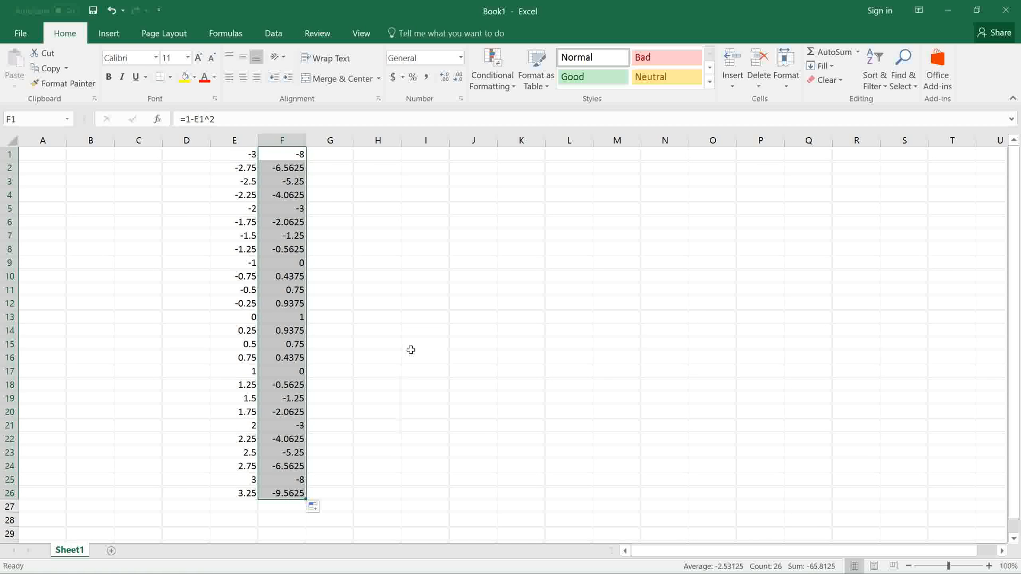
# - Insert a Scatter with Smooth Lines and Markers chart from E5:F21, then deselect it
pyautogui.click(109, 33)
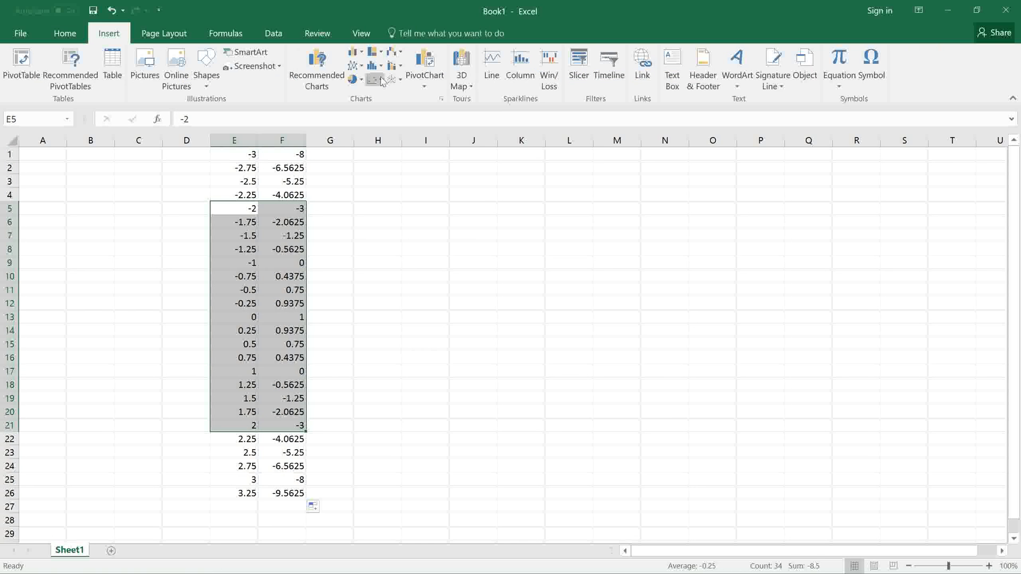
pyautogui.click(374, 65)
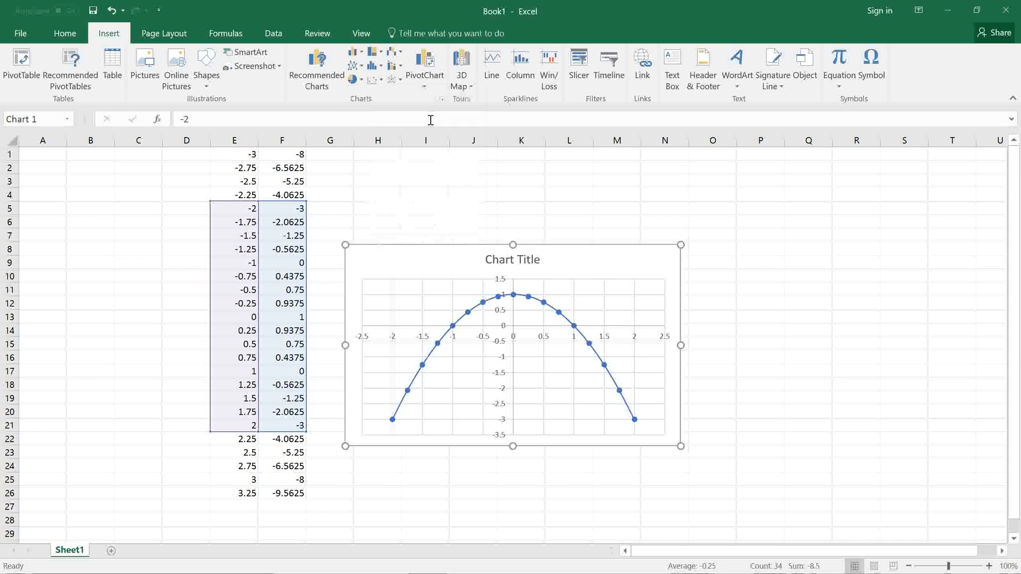
pyautogui.click(137, 154)
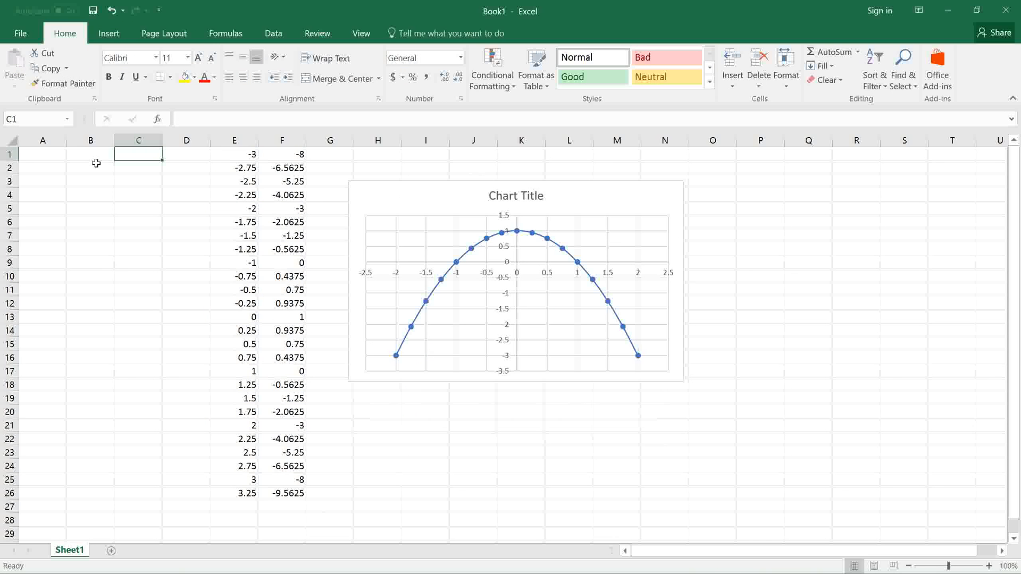
pyautogui.moveTo(92, 155)
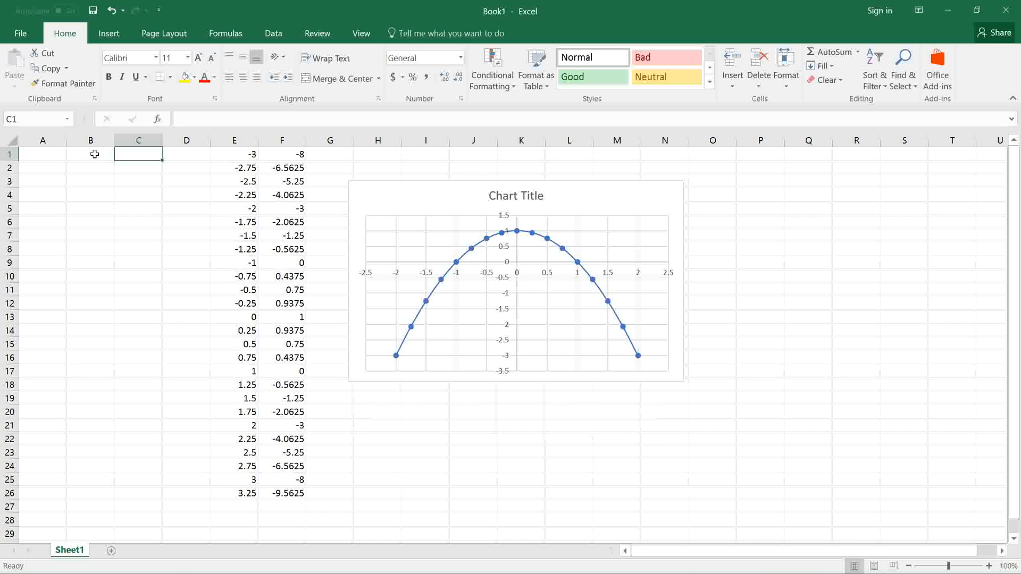
# - Name cells B2, B3 and B4 as b, x and f, then select B1 for its value
pyautogui.click(90, 154)
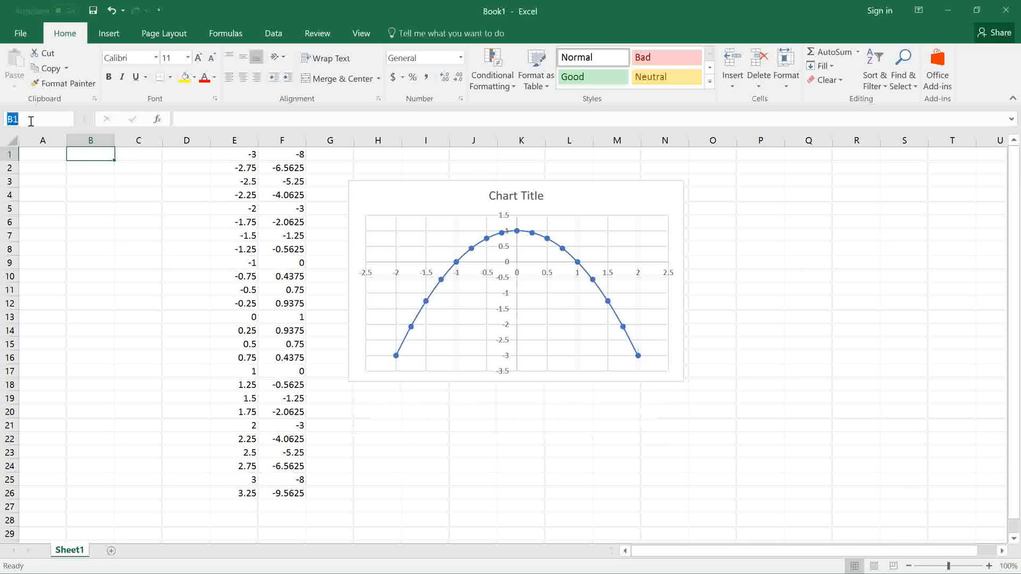
pyautogui.click(90, 168)
pyautogui.write('b')
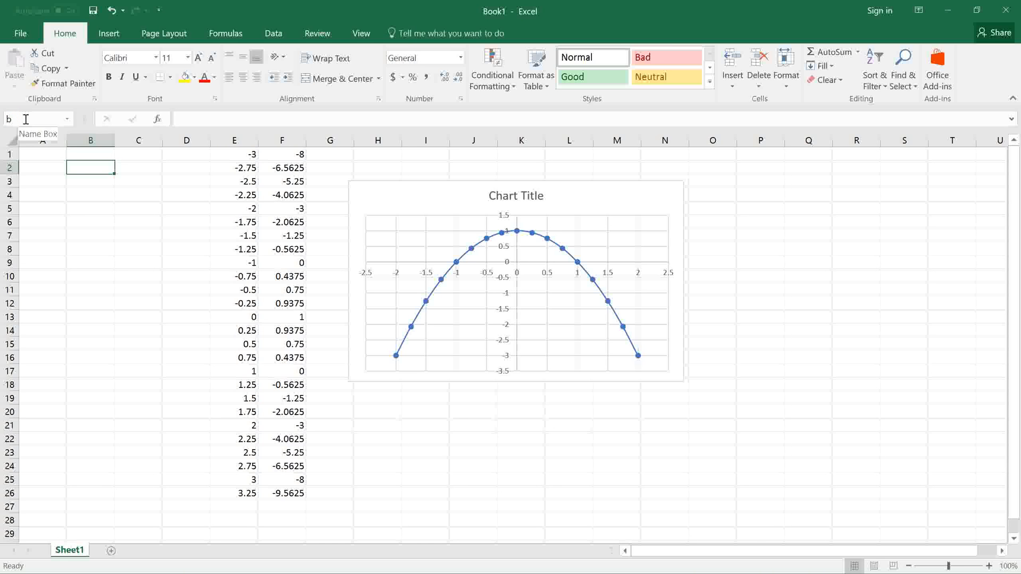
pyautogui.click(90, 181)
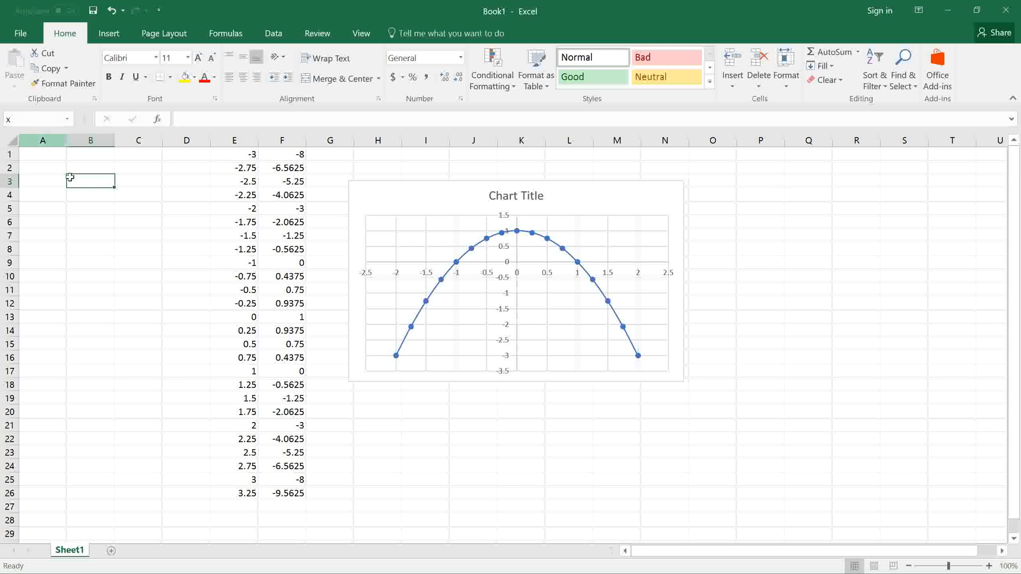
pyautogui.click(90, 194)
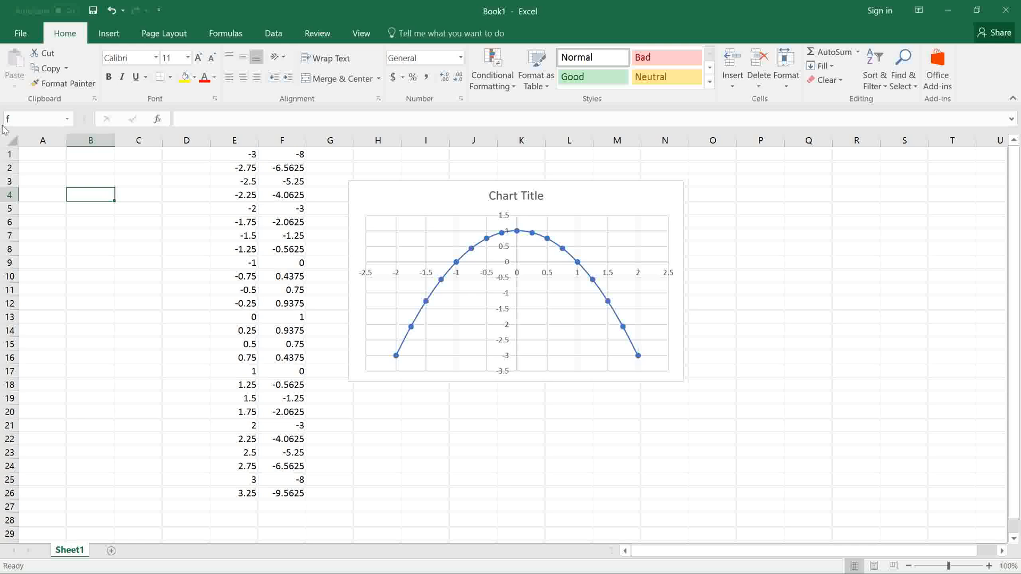
pyautogui.click(90, 154)
pyautogui.write('0')
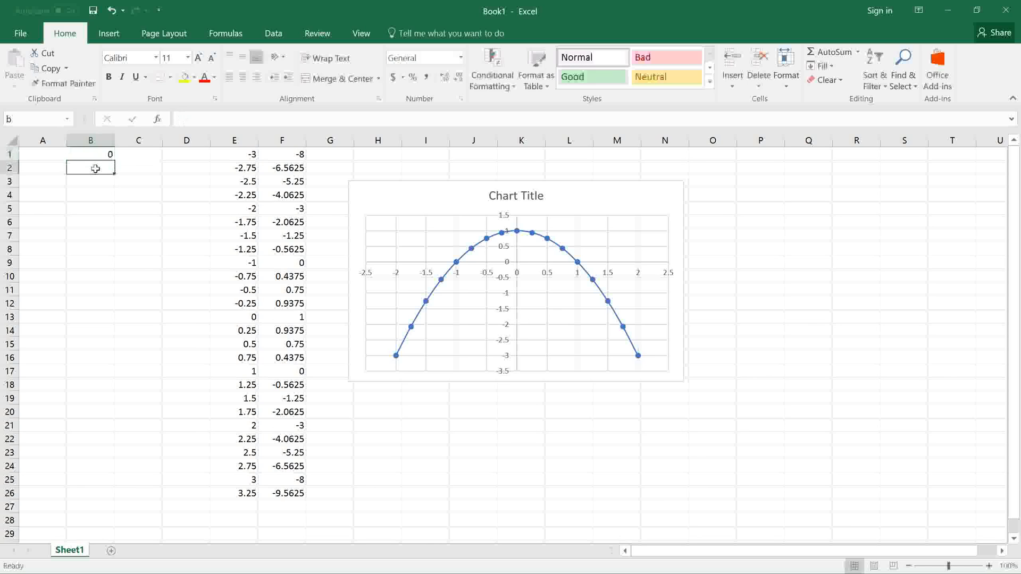
# - Enter 2 in B2 and 1 in B4, starting the =1- formula
pyautogui.write('2')
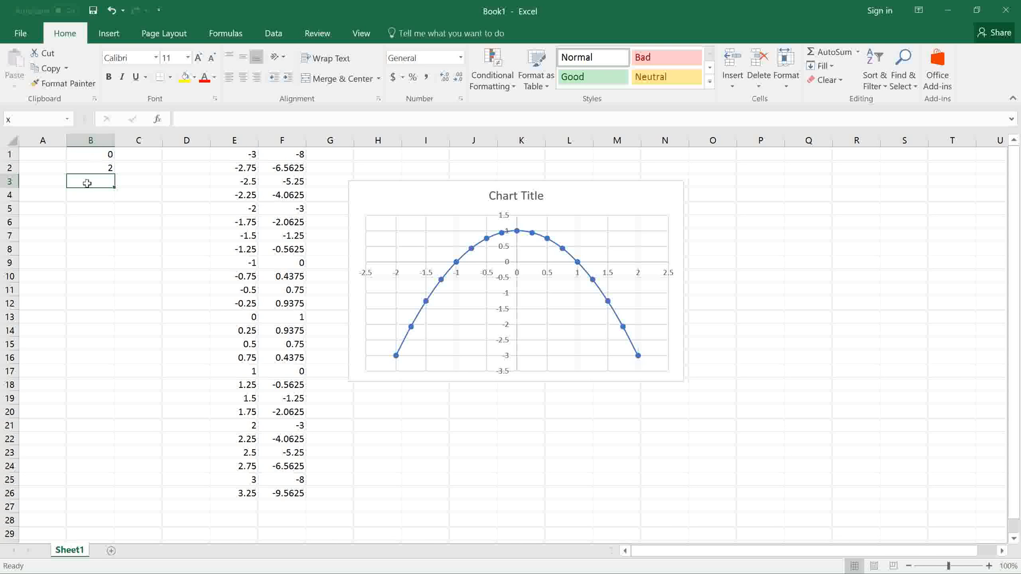
pyautogui.click(89, 195)
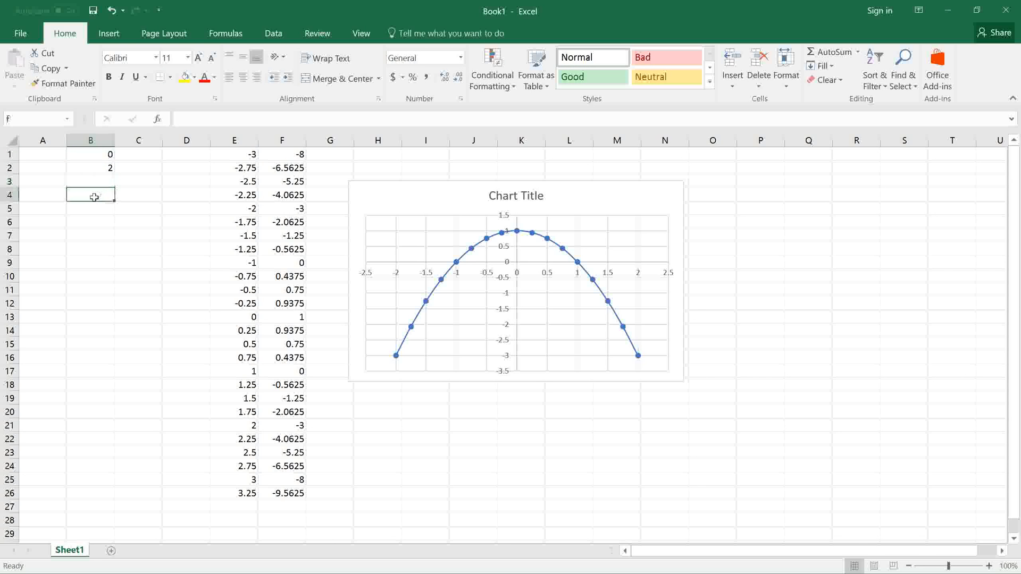
pyautogui.write('1')
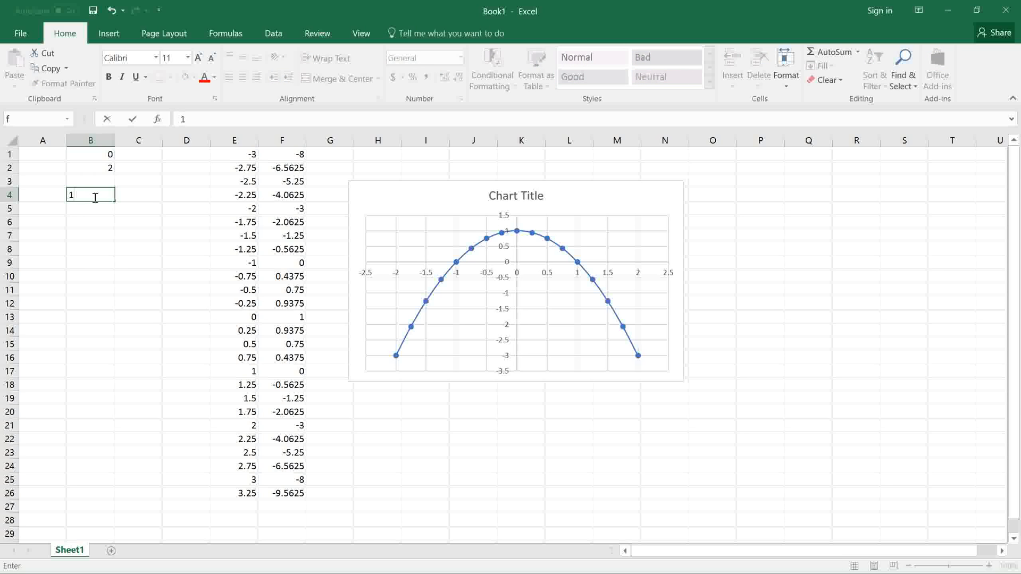
pyautogui.write('=1-')
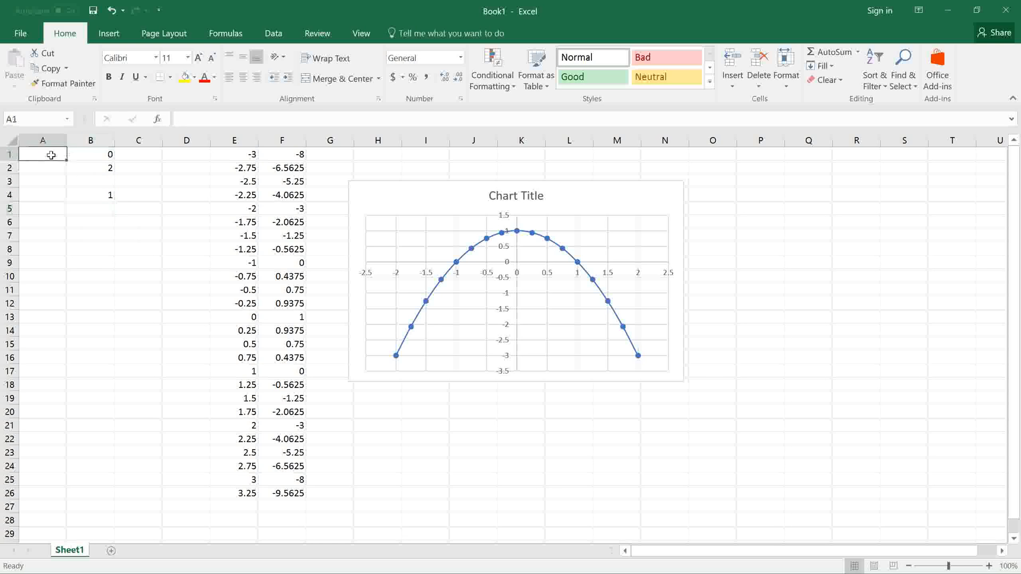
# - Type the labels a, b, x, f and Objective down column A
pyautogui.write('a')
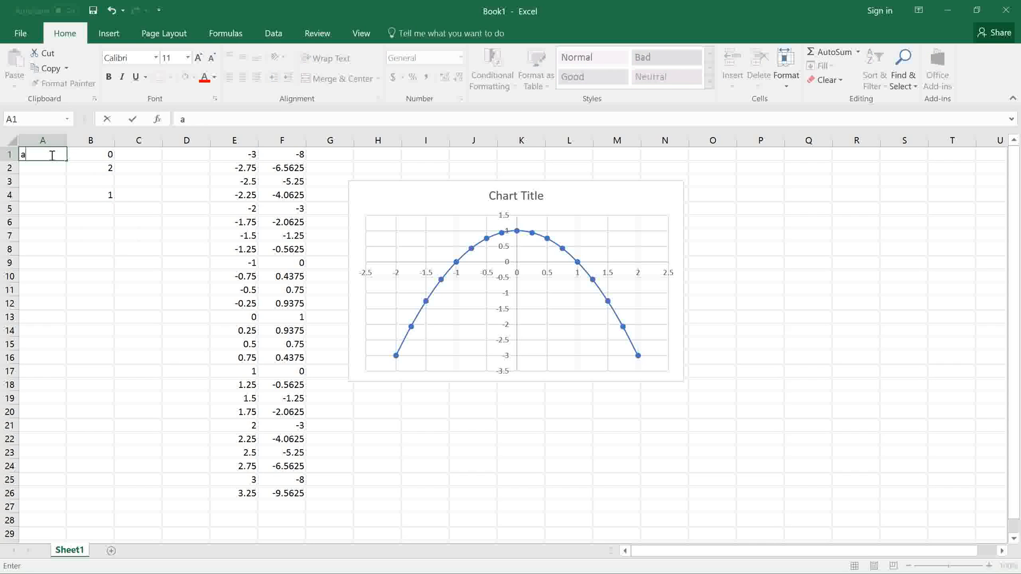
pyautogui.write('b')
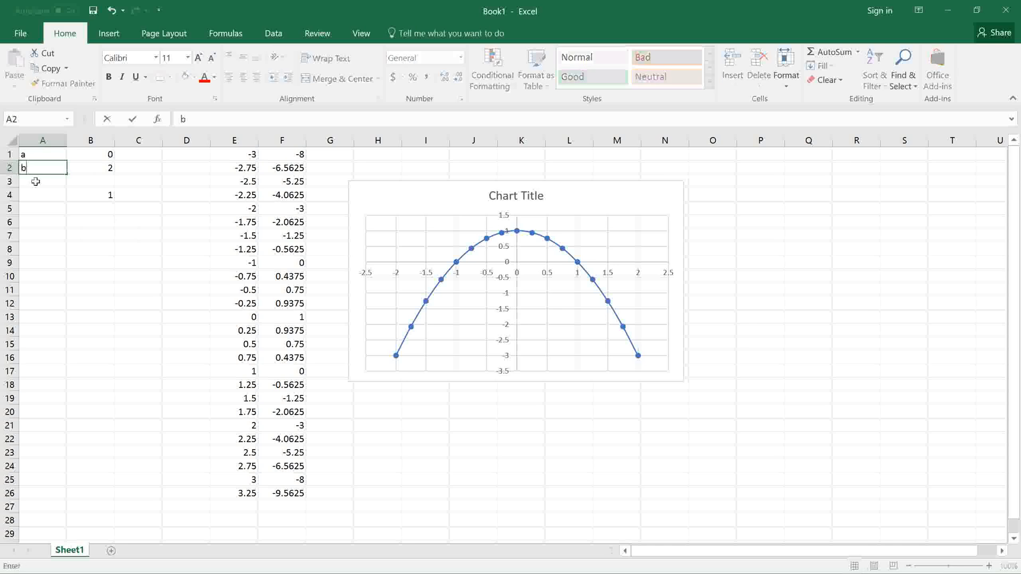
pyautogui.write('x')
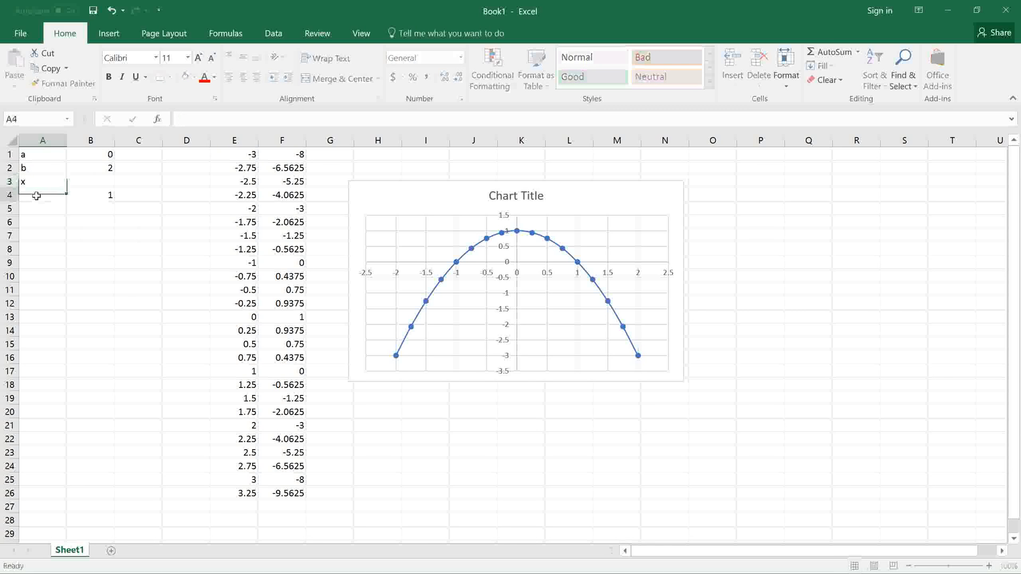
pyautogui.write('f')
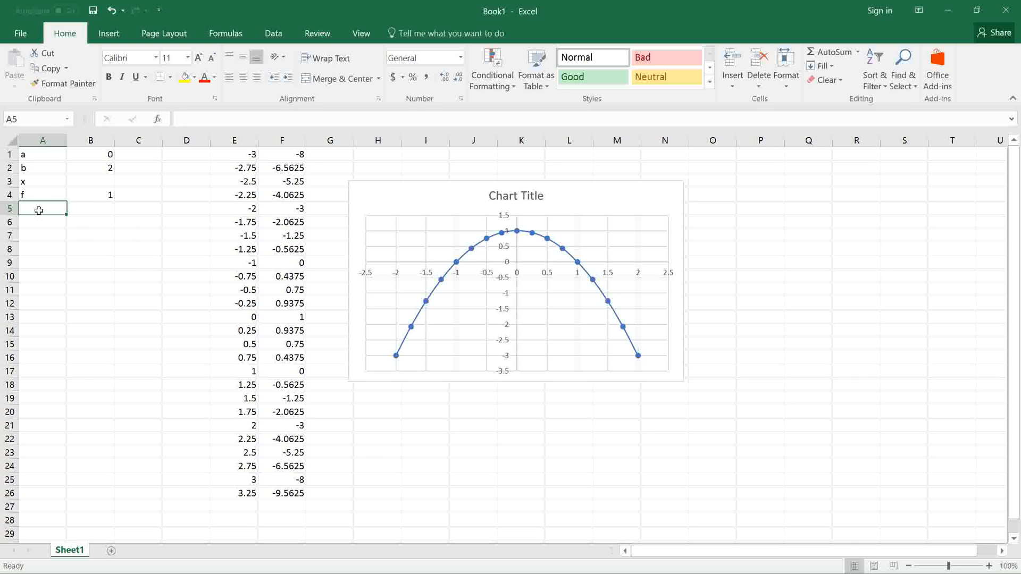
pyautogui.write('Objective')
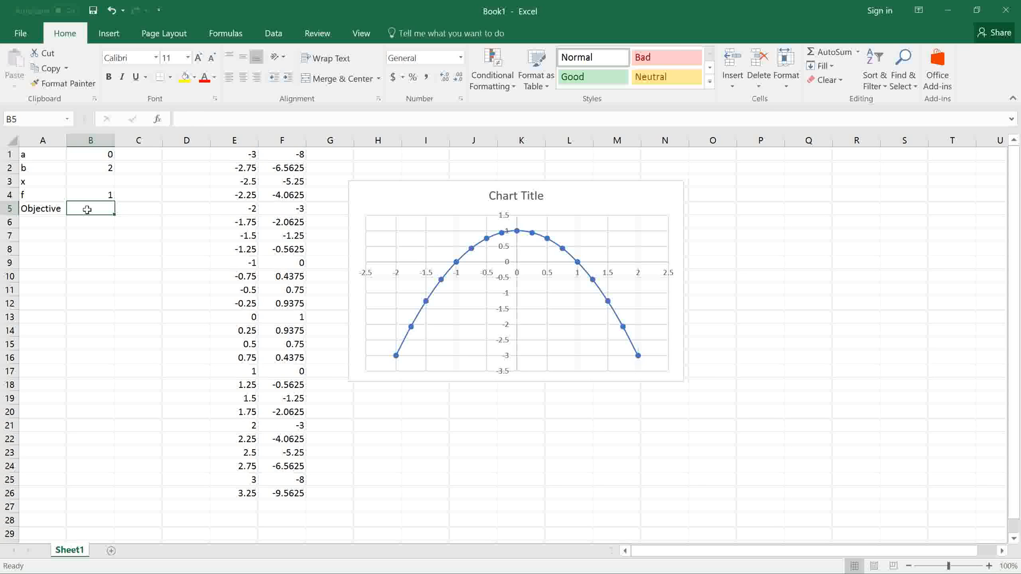
# - Enter =quadf(f,x,a,b) in the Objective cell B5
pyautogui.write('=qua')
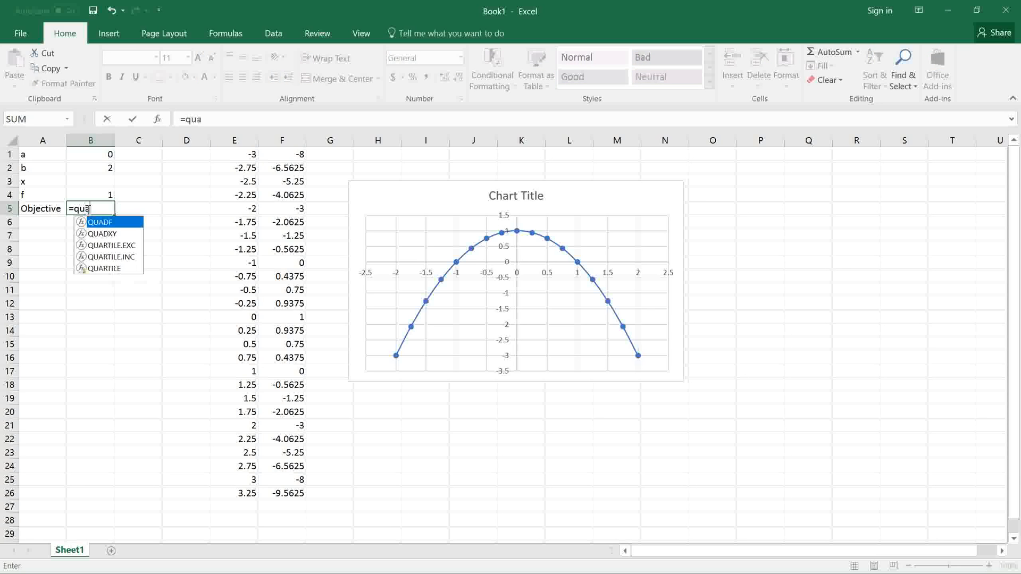
pyautogui.write('d')
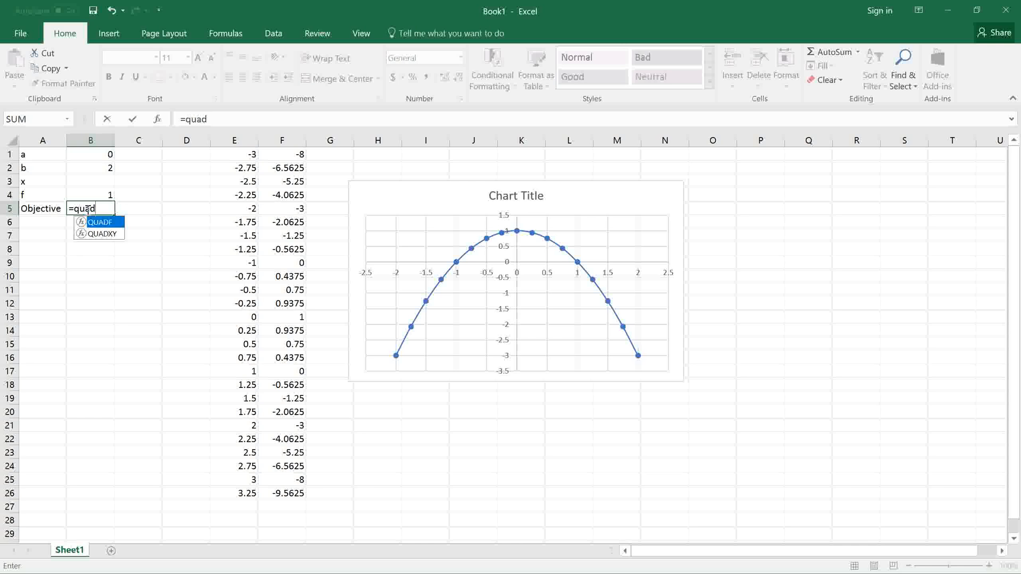
pyautogui.write('df(f,')
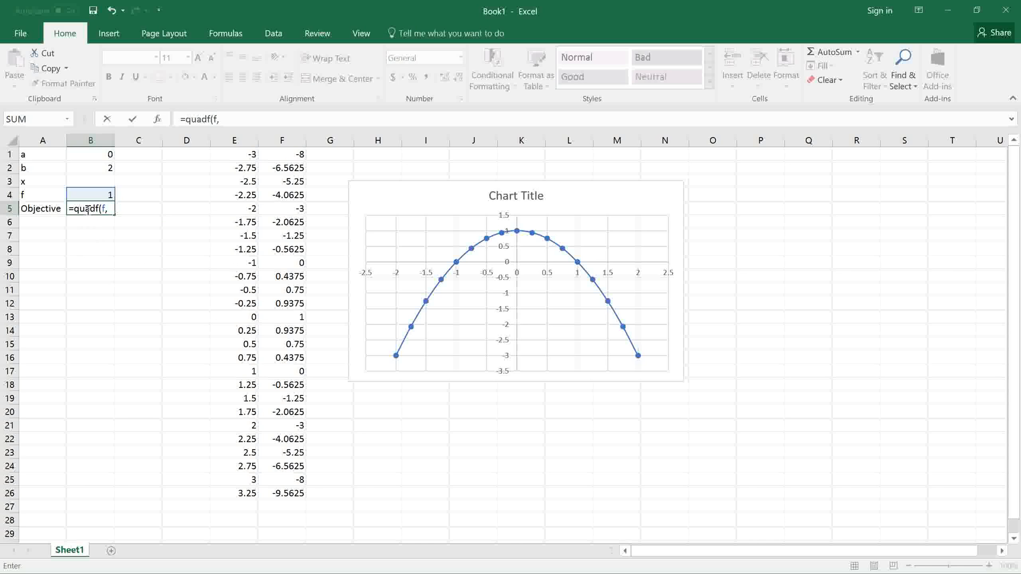
pyautogui.write('x,')
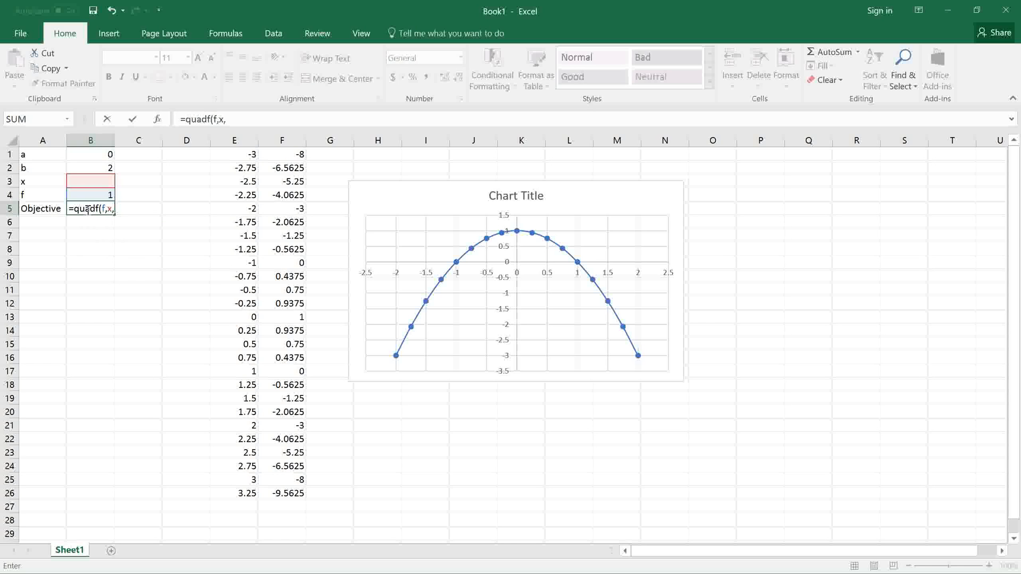
pyautogui.write('a,b')
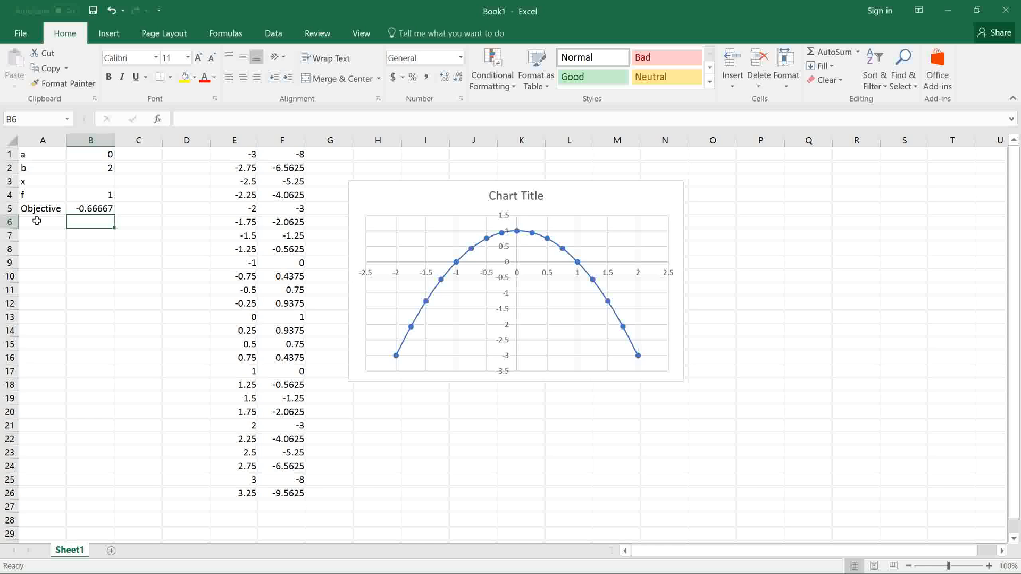
# - Label A6 'constraint' and enter =a-b in B6
pyautogui.write('constraint')
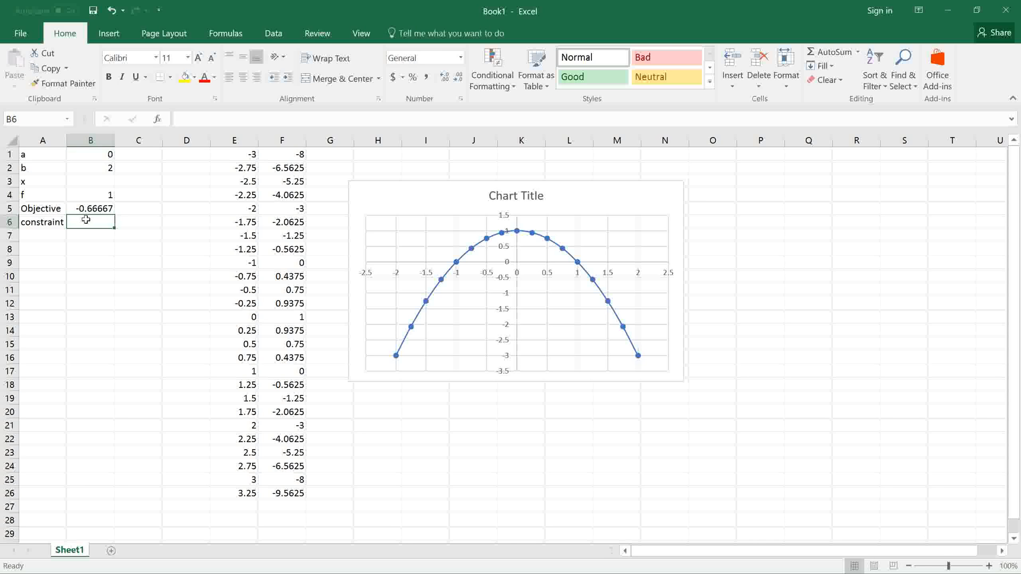
pyautogui.write('=a-b')
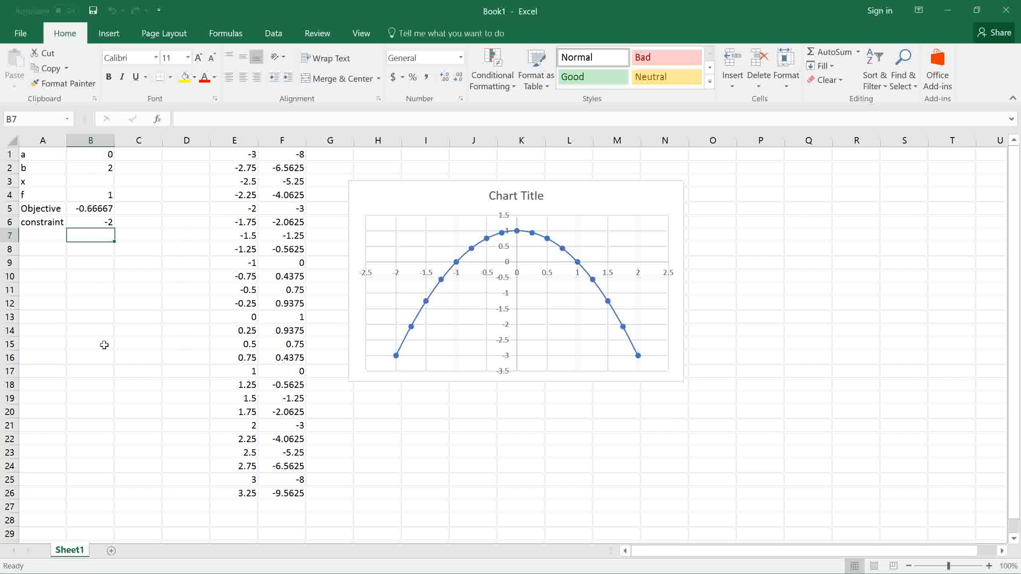
pyautogui.click(273, 33)
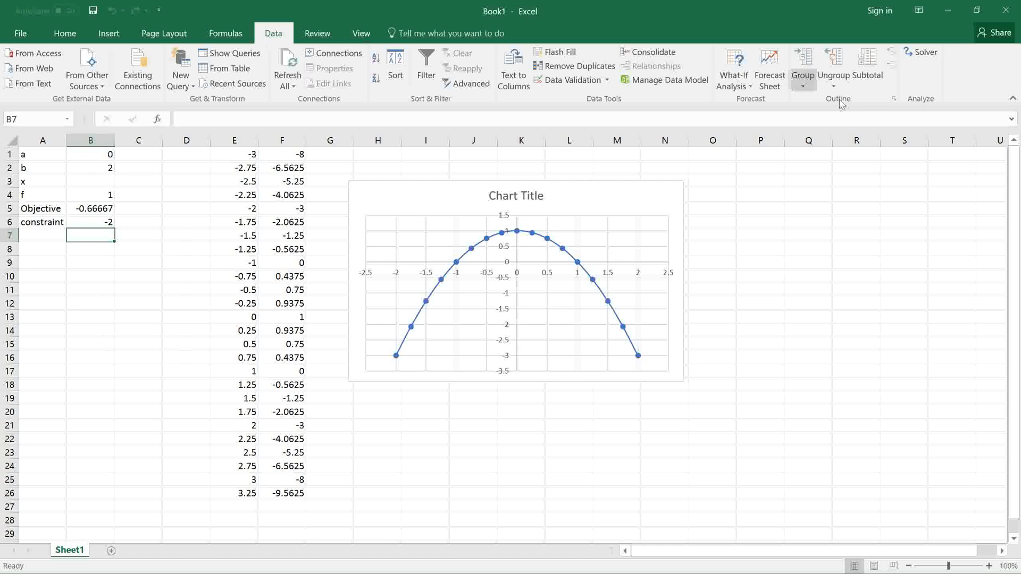
# - Set Solver to maximise B5 by changing cells B1:B2, and start adding a constraint
pyautogui.click(923, 52)
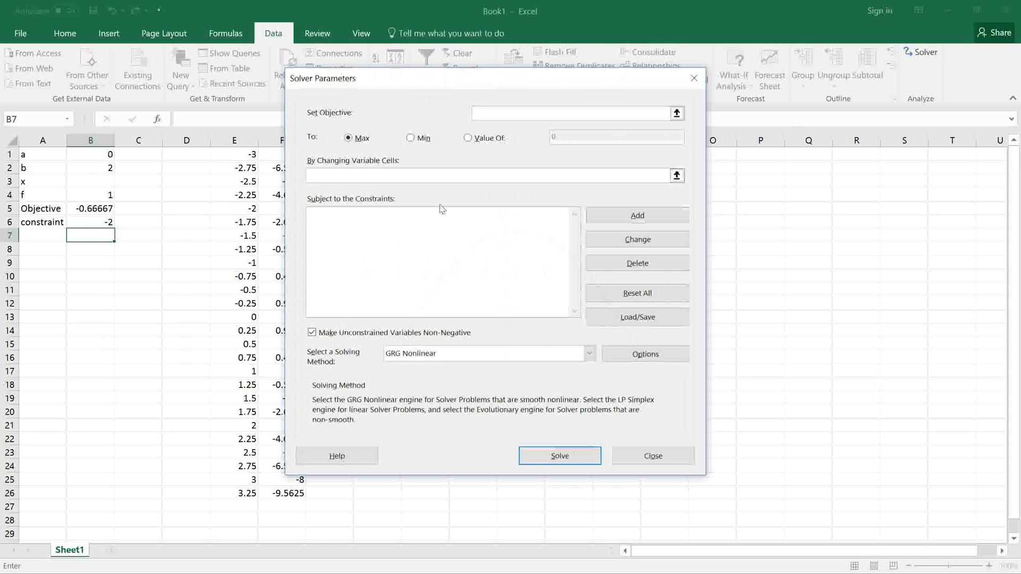
pyautogui.click(573, 113)
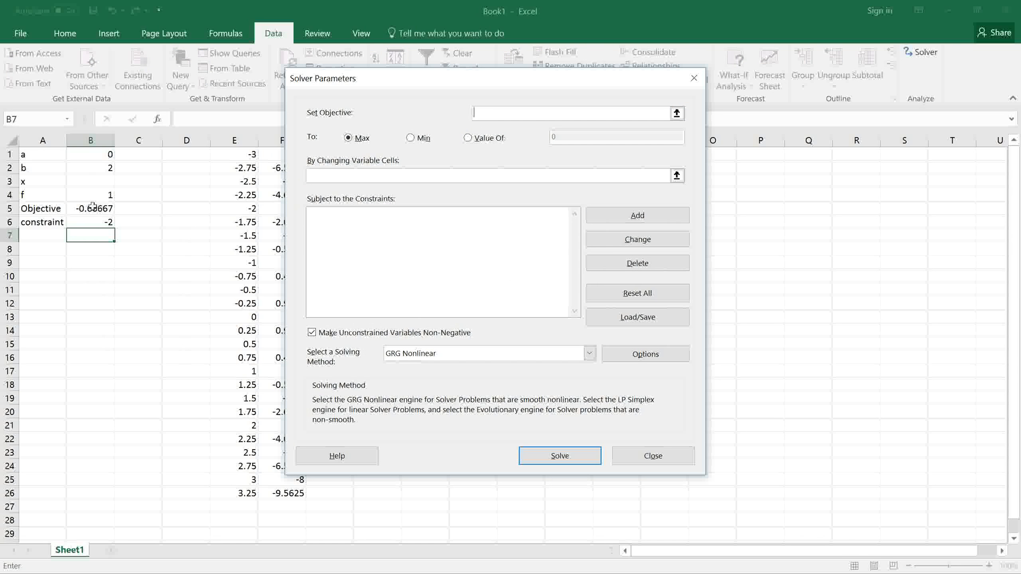
pyautogui.click(91, 208)
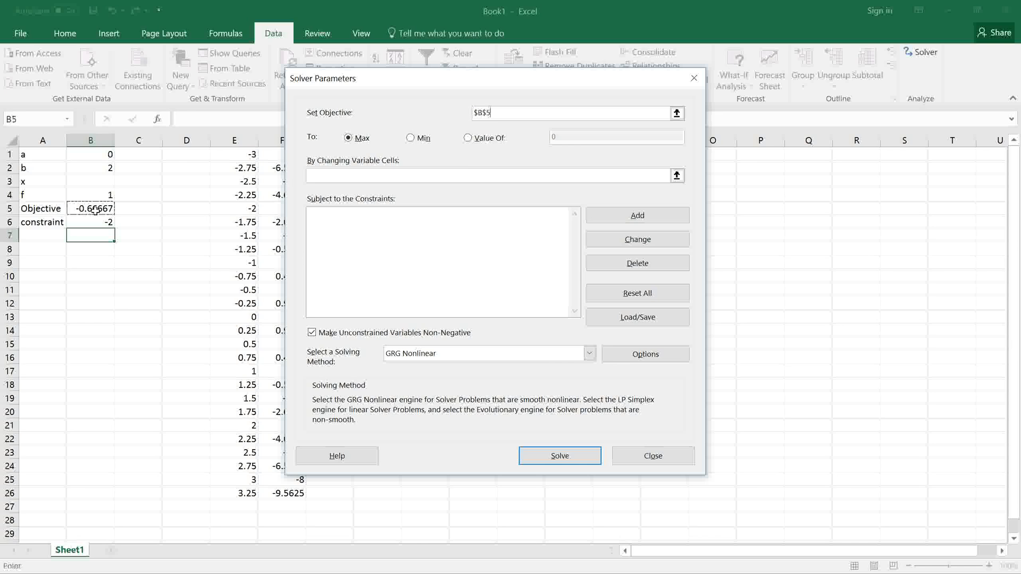
pyautogui.click(348, 137)
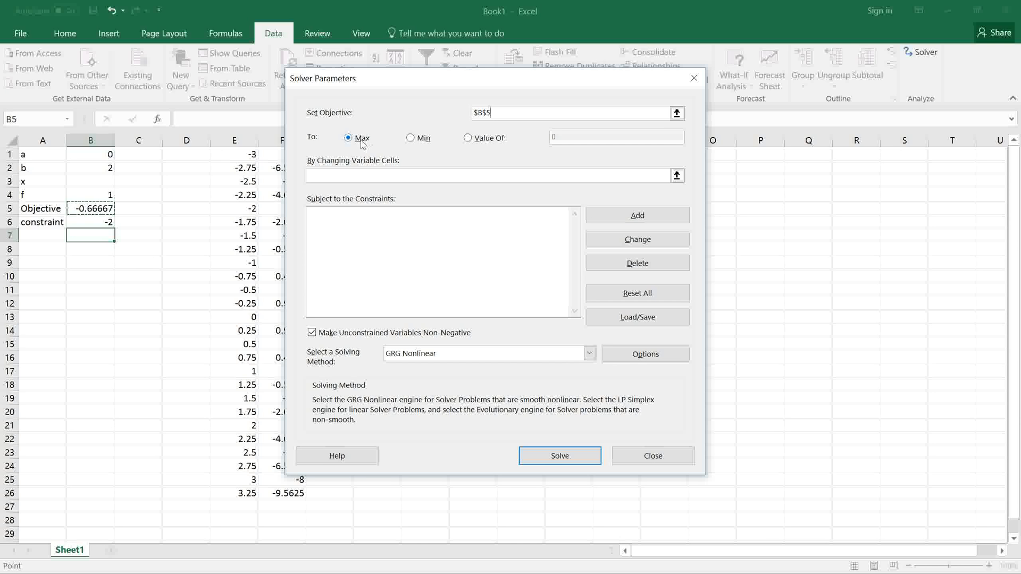
pyautogui.click(488, 175)
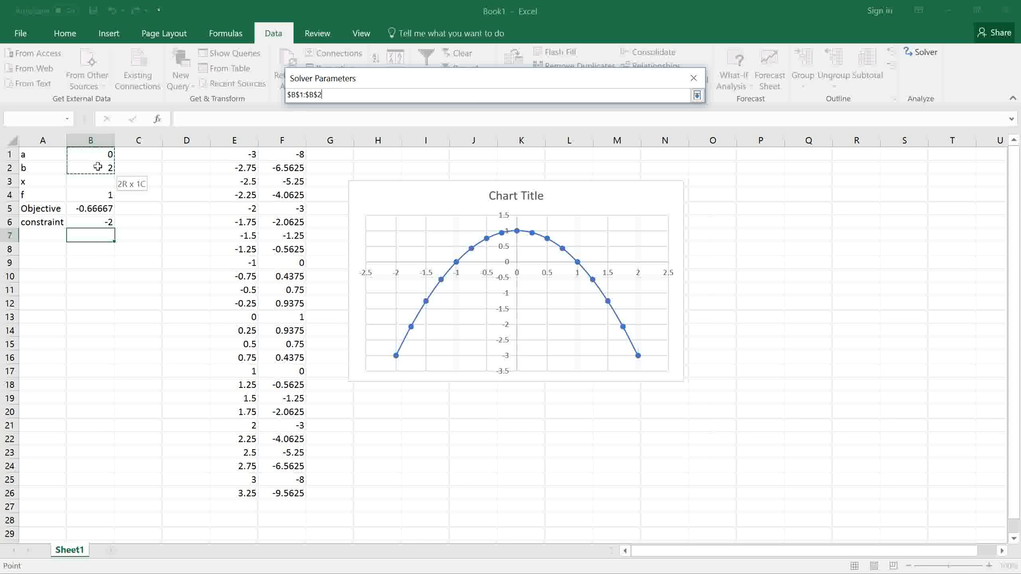
pyautogui.click(696, 95)
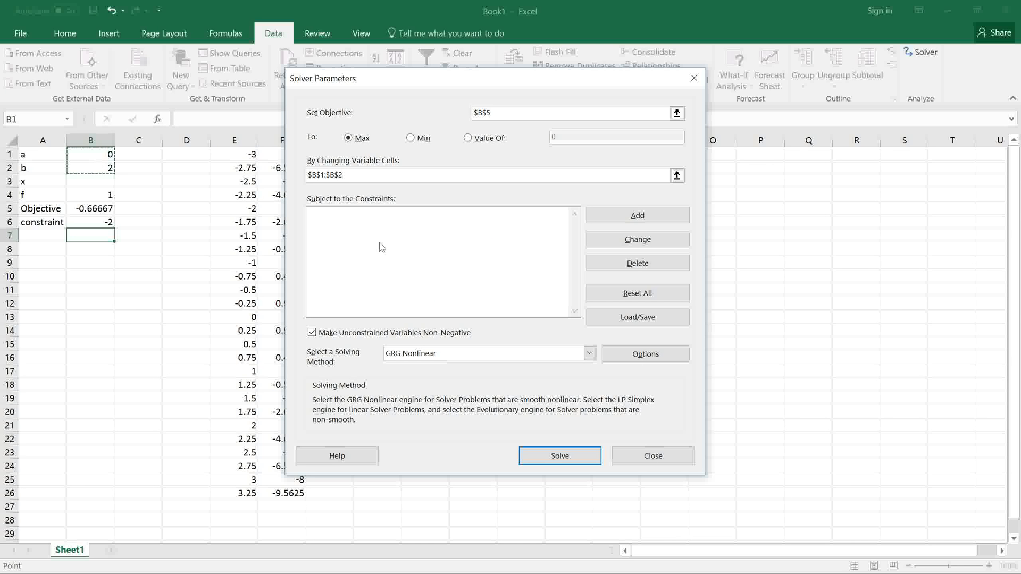
pyautogui.moveTo(376, 211)
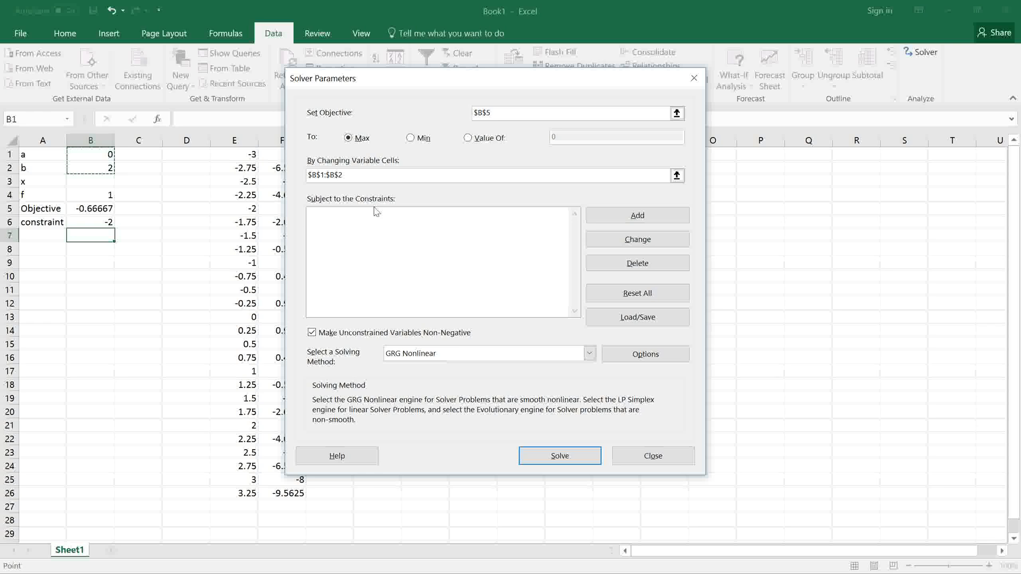
pyautogui.click(637, 215)
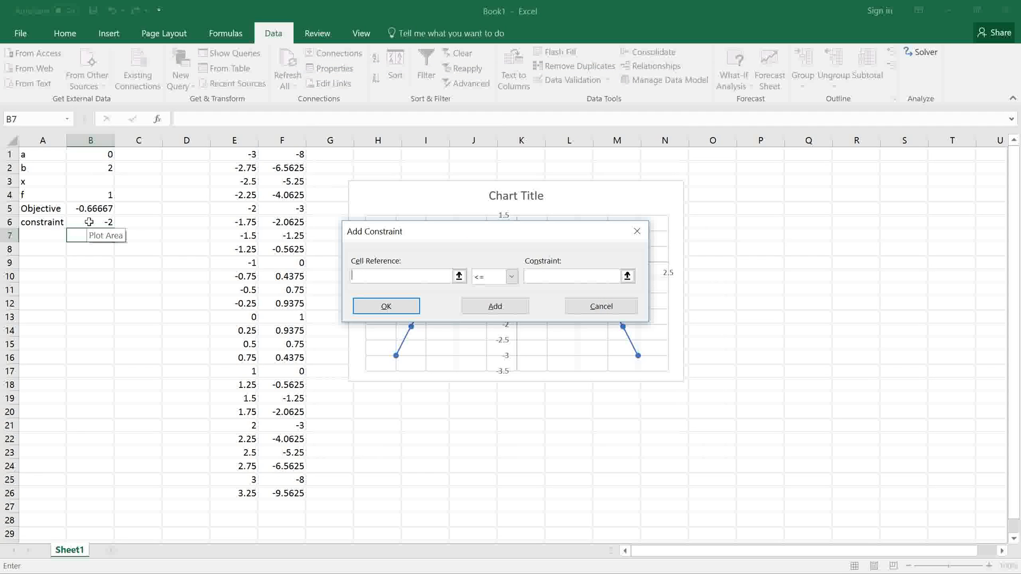
# - Add the constraint $B$6 <= 0 in Solver
pyautogui.click(91, 223)
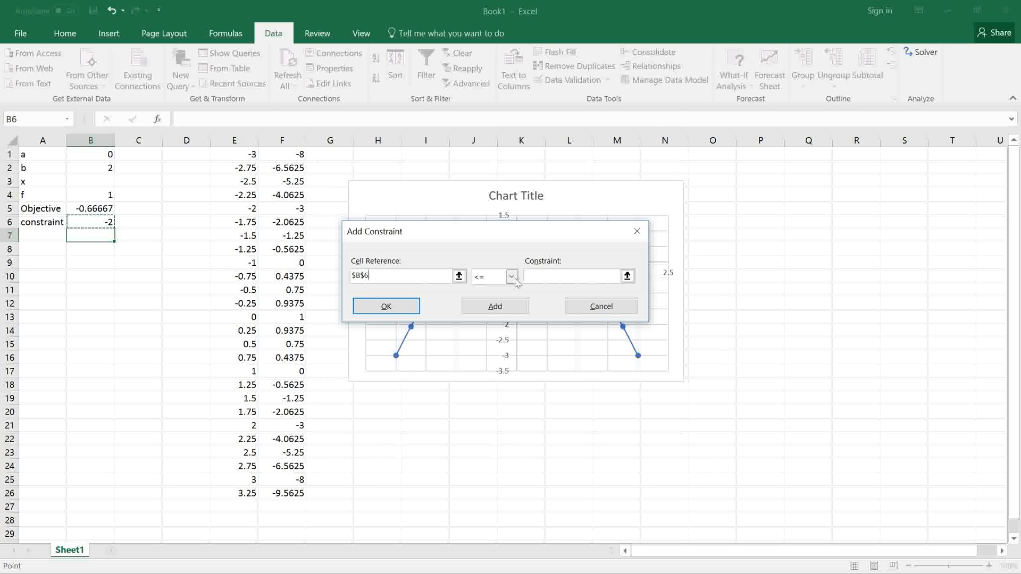
pyautogui.click(574, 275)
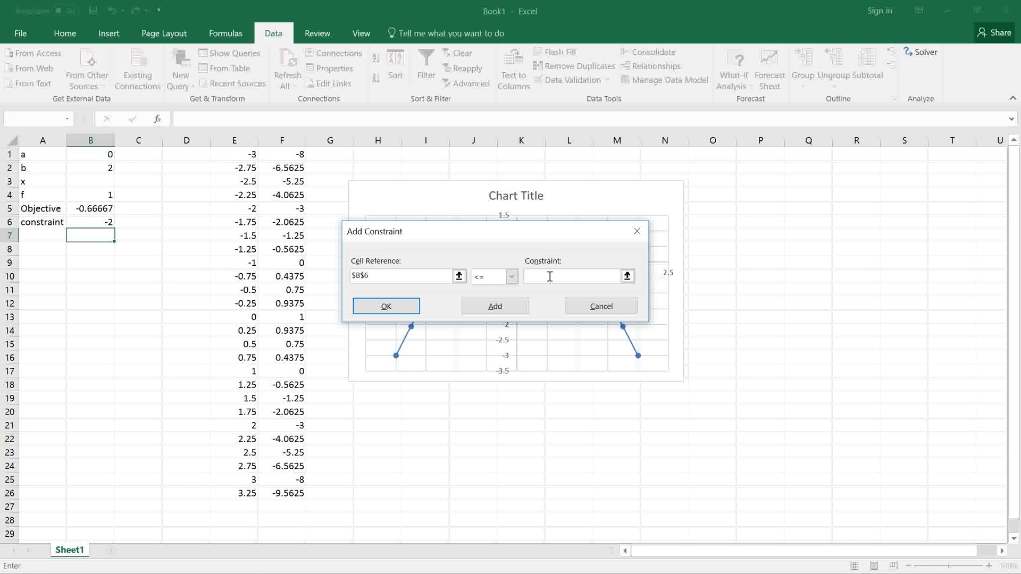
pyautogui.write('0')
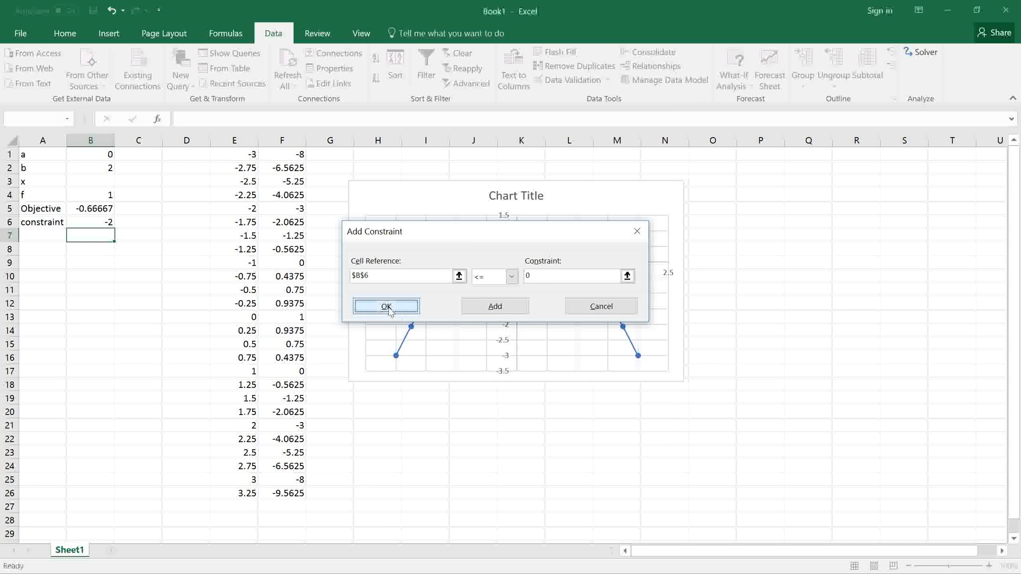
pyautogui.click(386, 306)
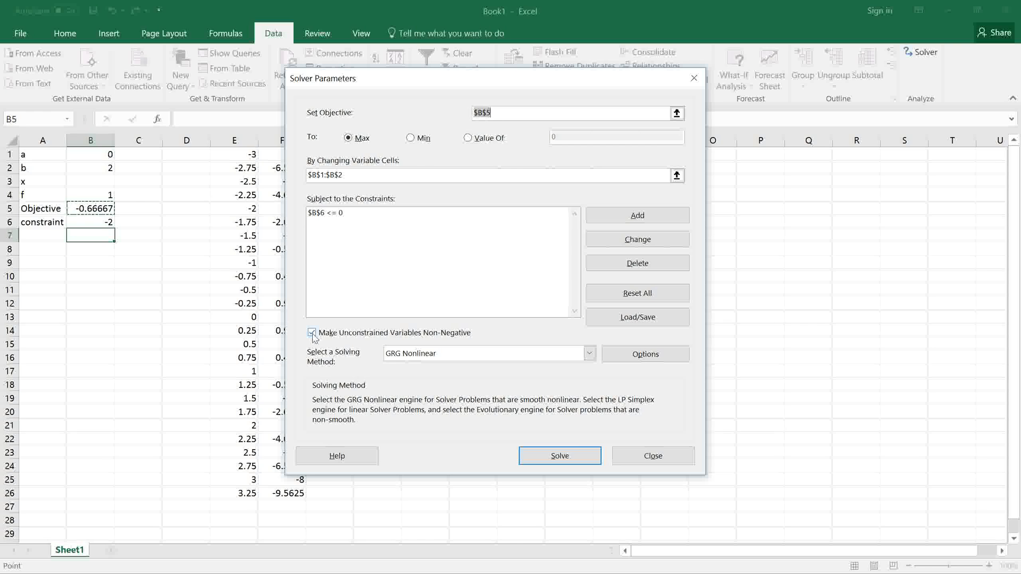
# - Clear the non-negative variables option, solve, and keep the solution a=-1, b=1
pyautogui.click(313, 333)
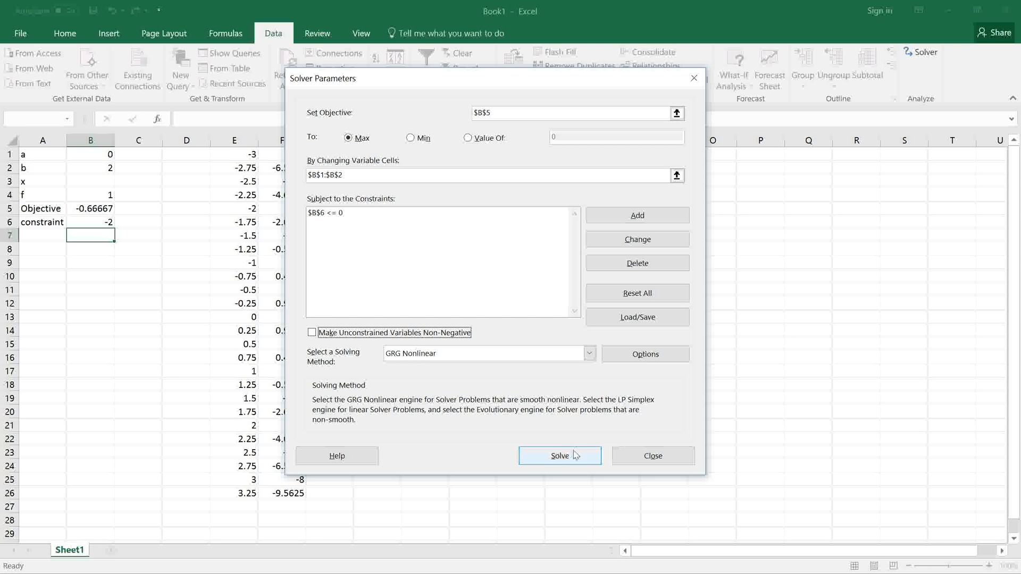
pyautogui.click(560, 455)
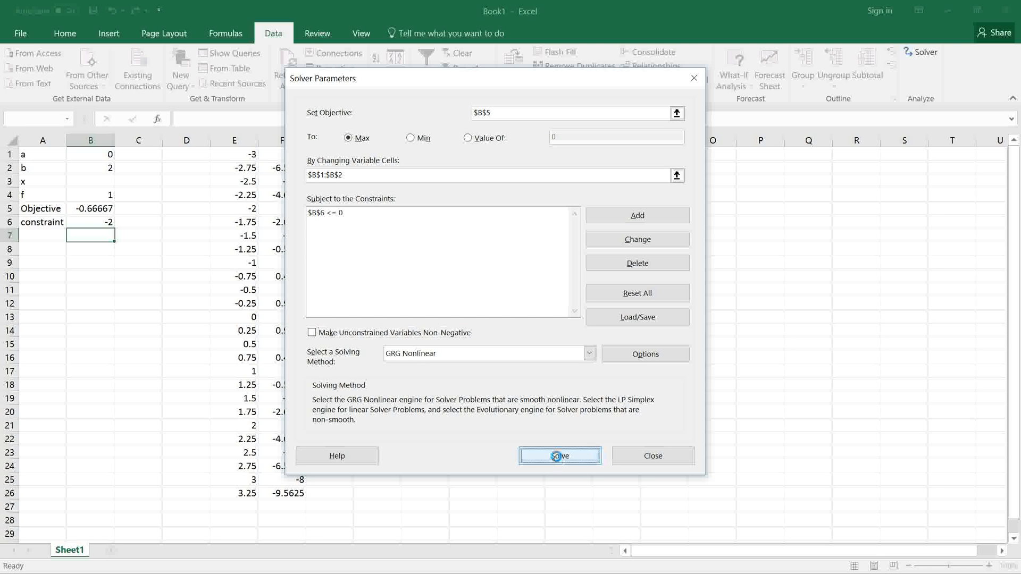
pyautogui.click(559, 455)
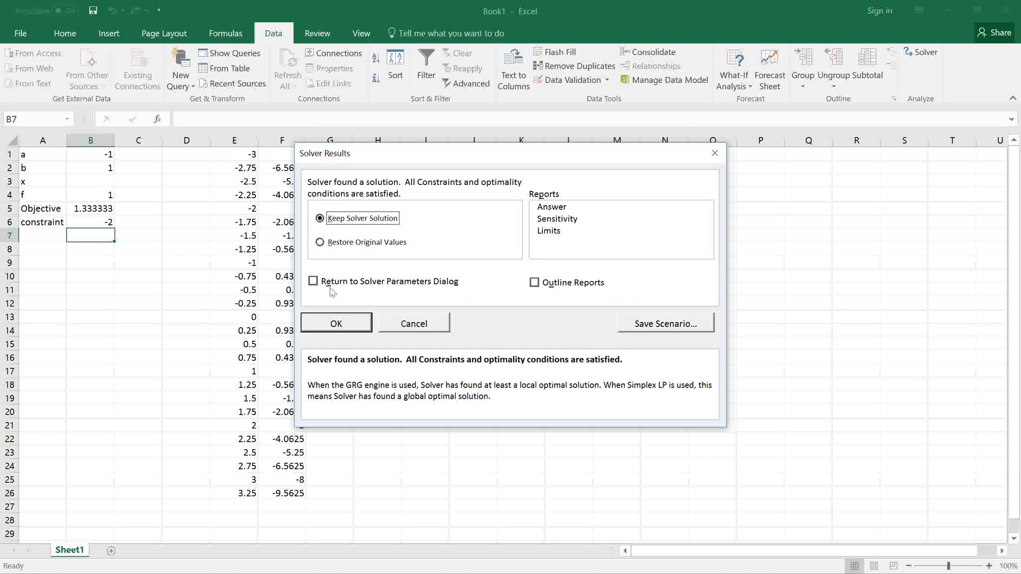
pyautogui.click(336, 323)
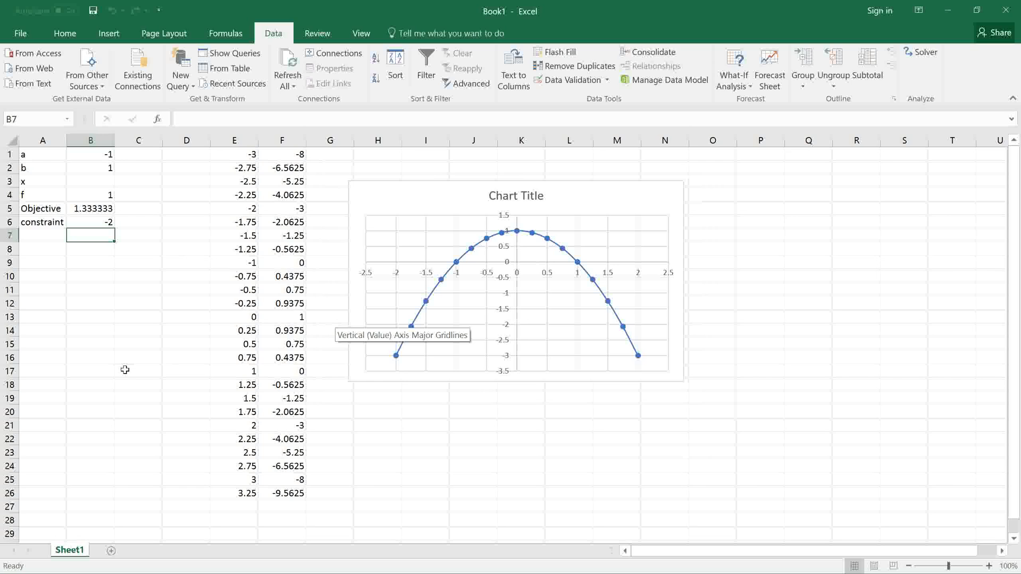
pyautogui.moveTo(101, 195)
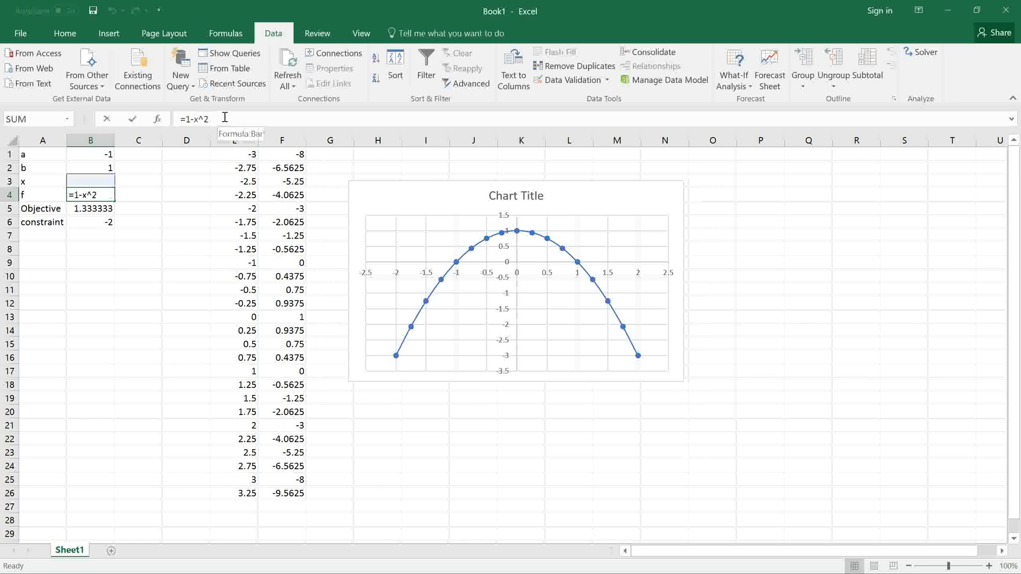
# - Extend f's formula in B4 so f shows 2 and the Objective becomes 3.333333
pyautogui.write('+')
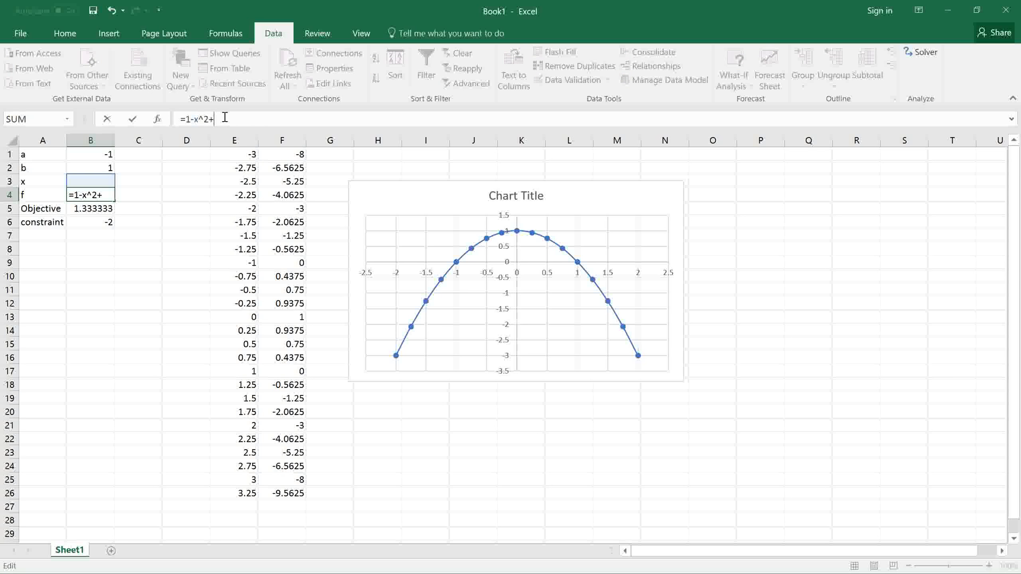
pyautogui.write('b')
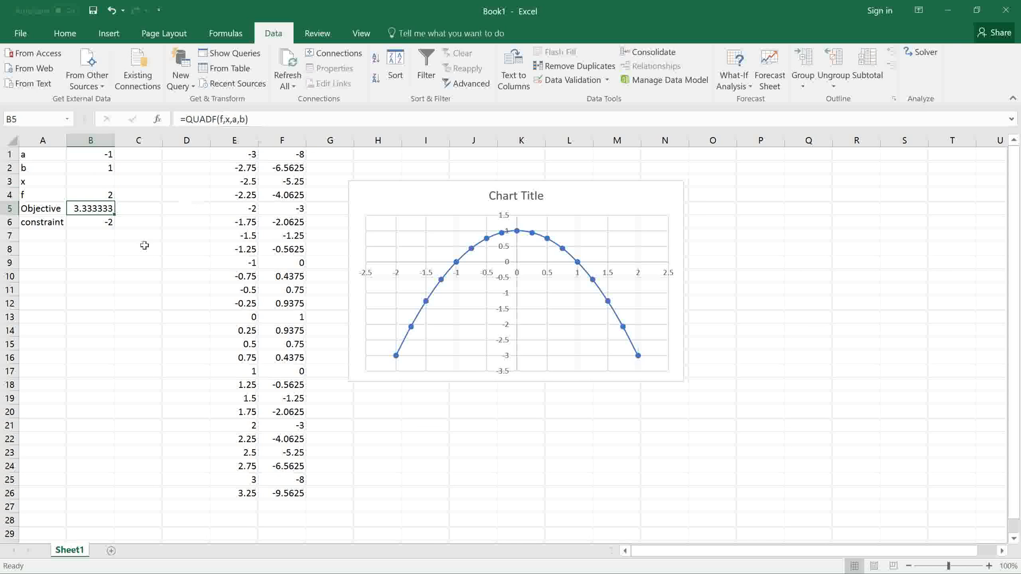
pyautogui.click(90, 249)
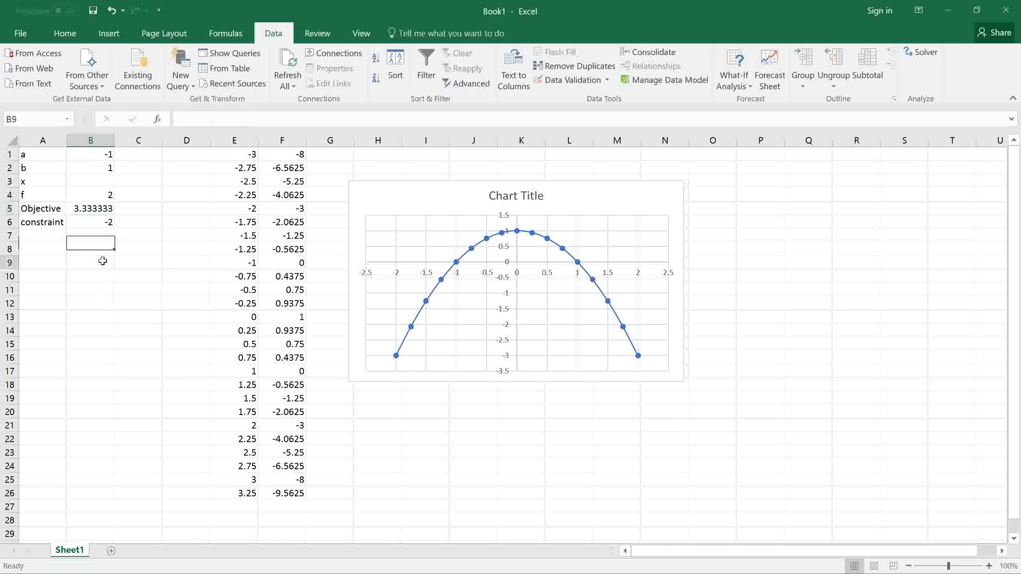
pyautogui.click(90, 262)
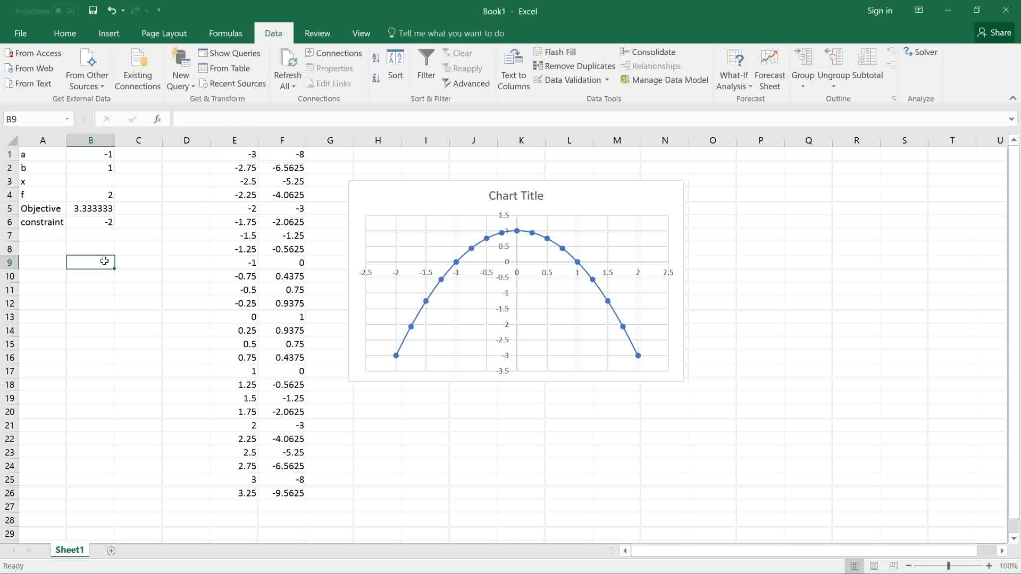
pyautogui.moveTo(176, 163)
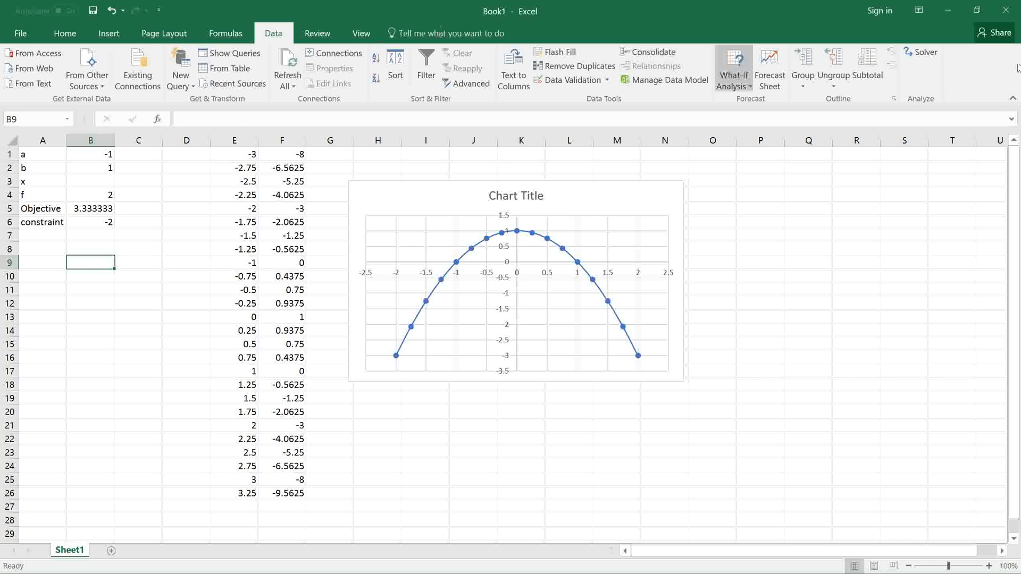
# - Re-run Solver with existing settings and keep the solution a = -2, b = 3, Objective 8.333333
pyautogui.click(921, 52)
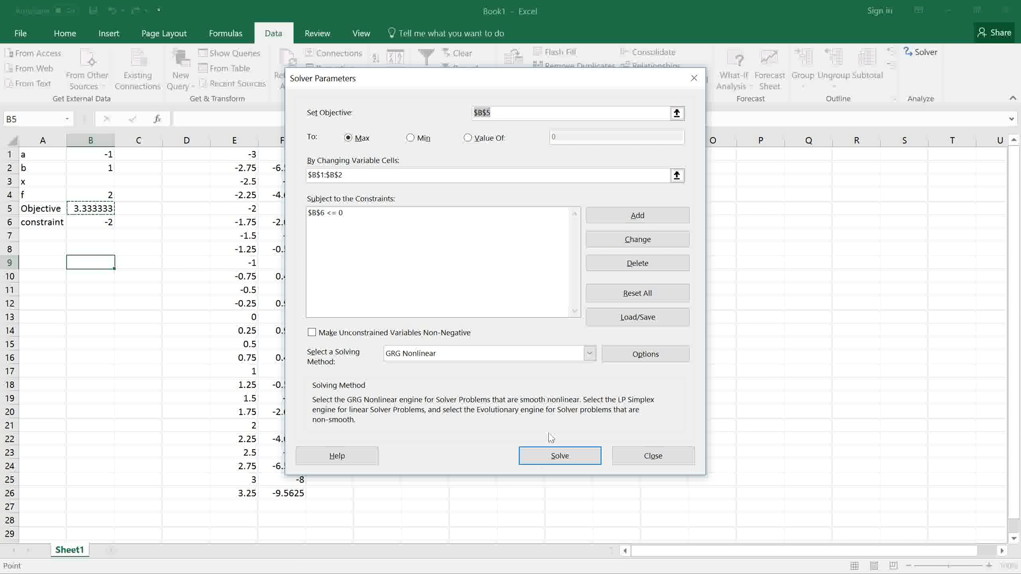
pyautogui.click(559, 455)
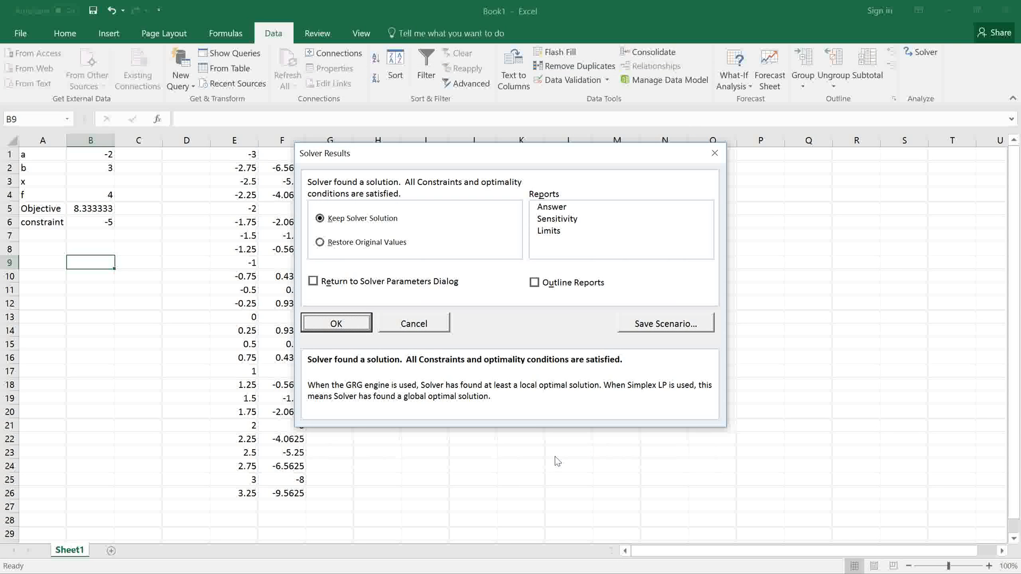
pyautogui.moveTo(371, 430)
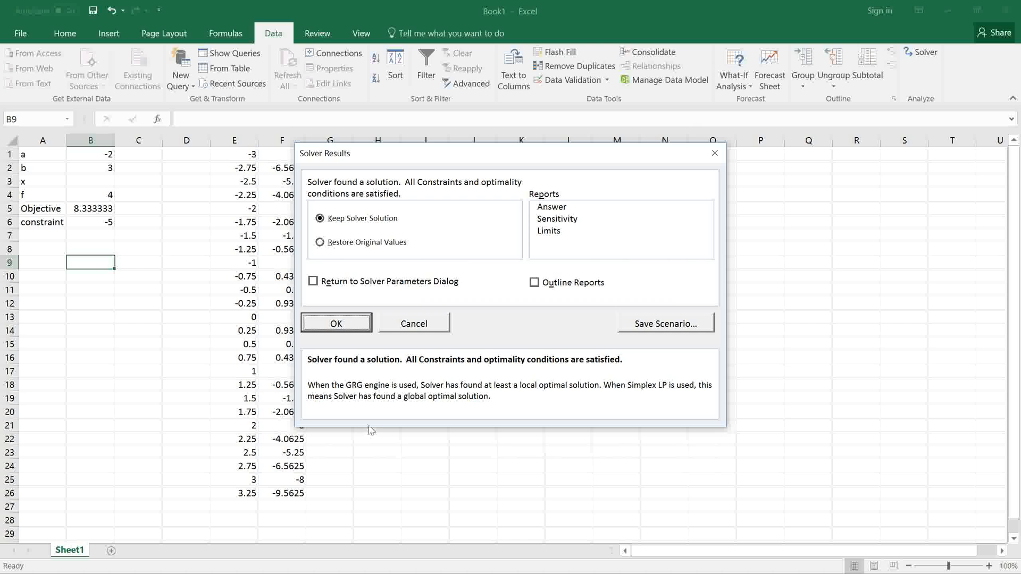
pyautogui.moveTo(110, 174)
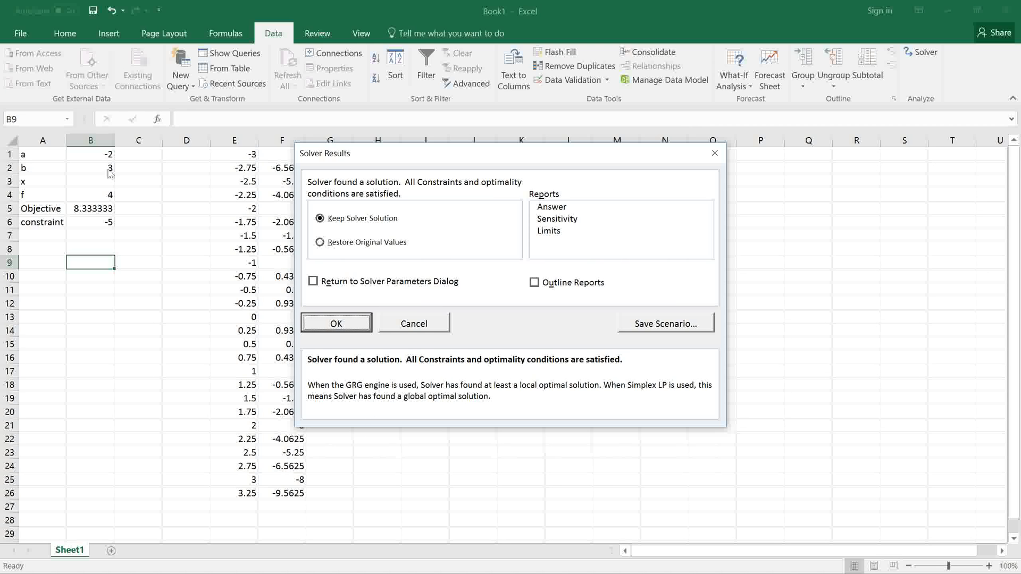
pyautogui.click(336, 323)
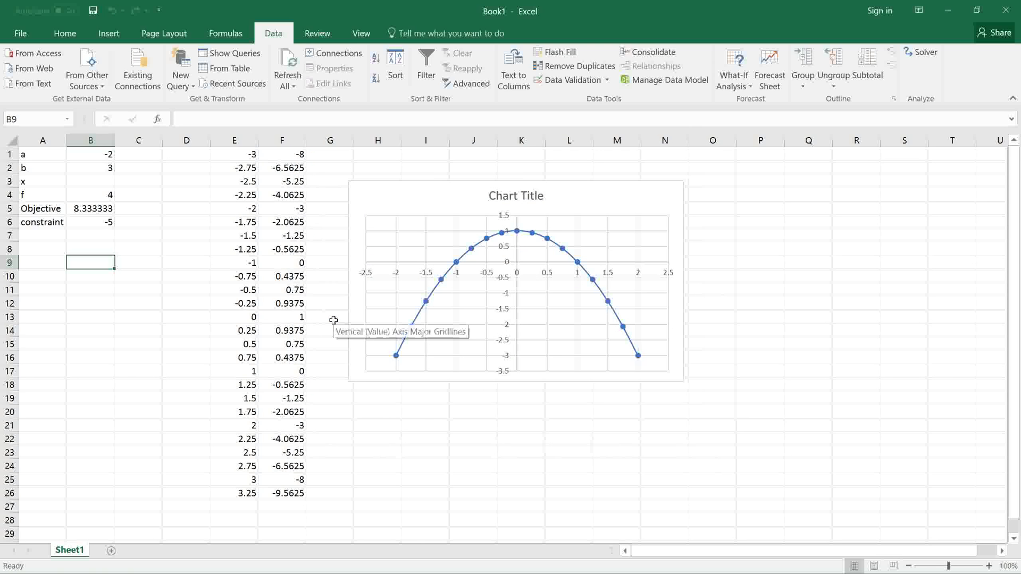
pyautogui.moveTo(308, 163)
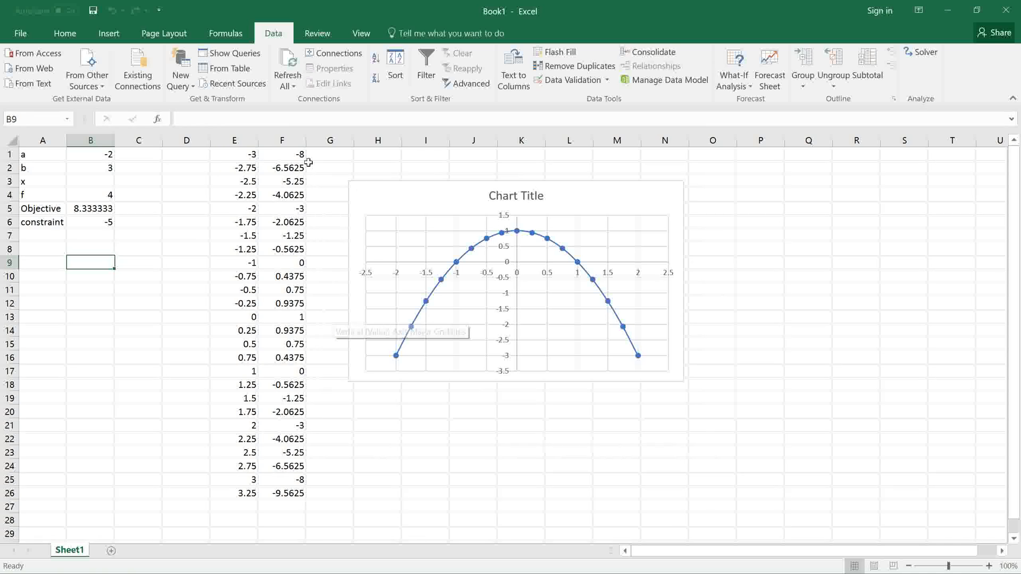
# - Append +3 to the F1 formula so column F computes 4 − x²
pyautogui.click(282, 154)
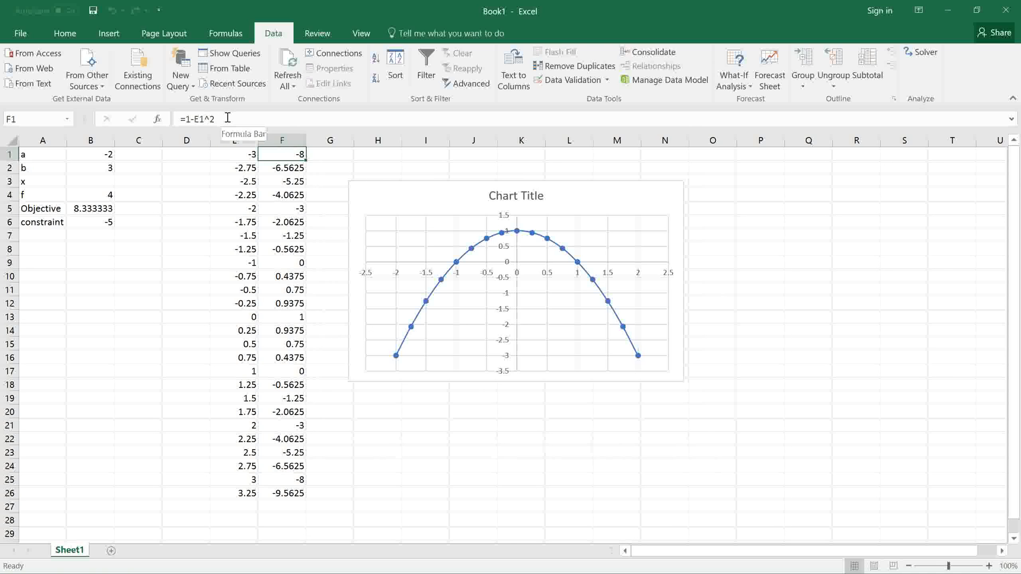
pyautogui.write('+3')
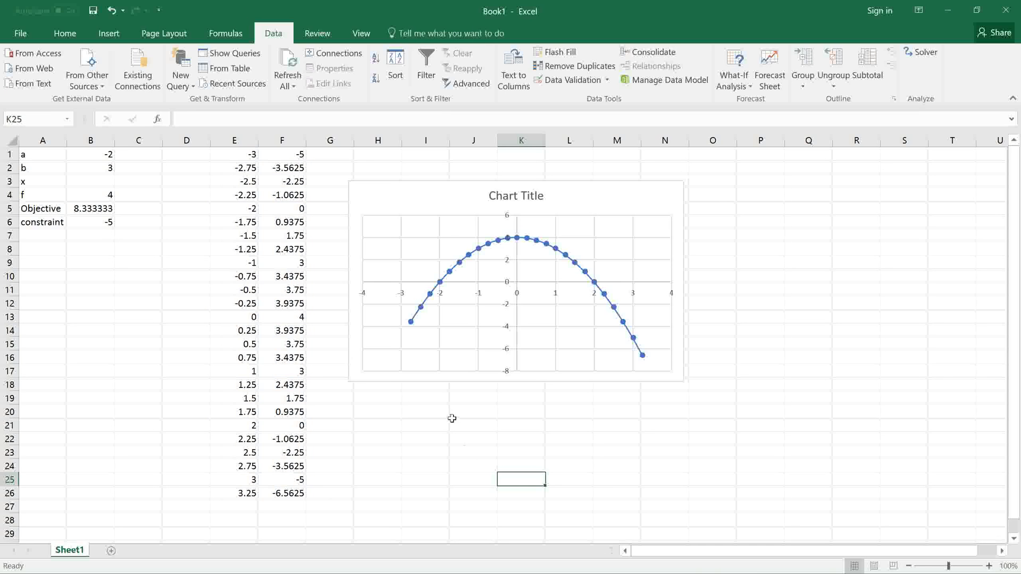
pyautogui.moveTo(489, 357)
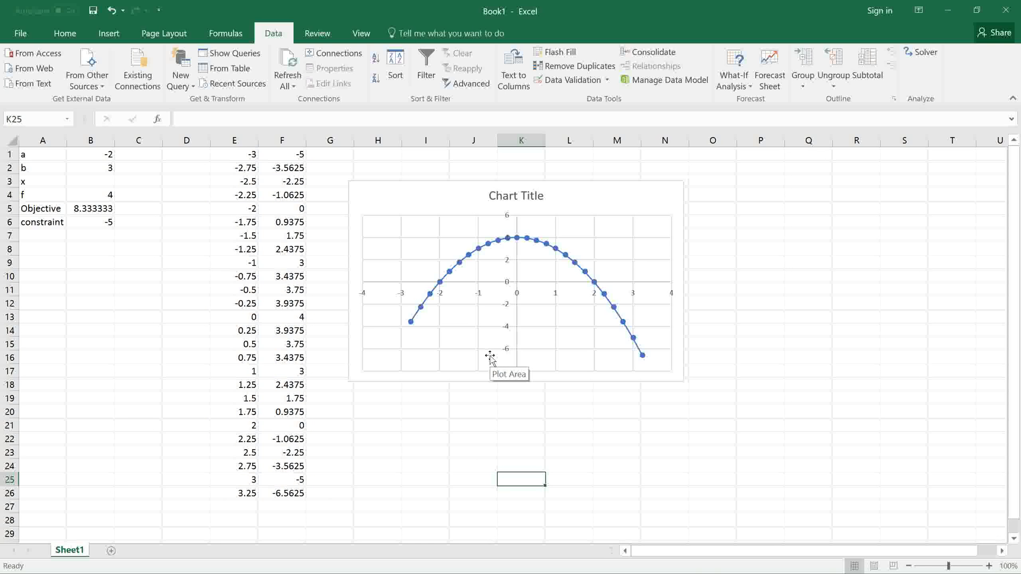
pyautogui.moveTo(482, 332)
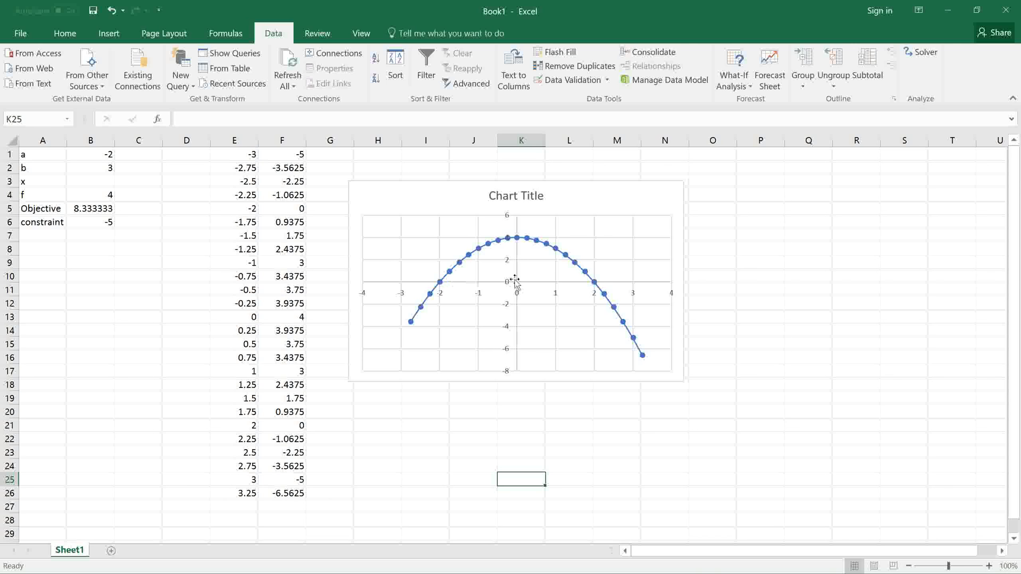
pyautogui.moveTo(599, 286)
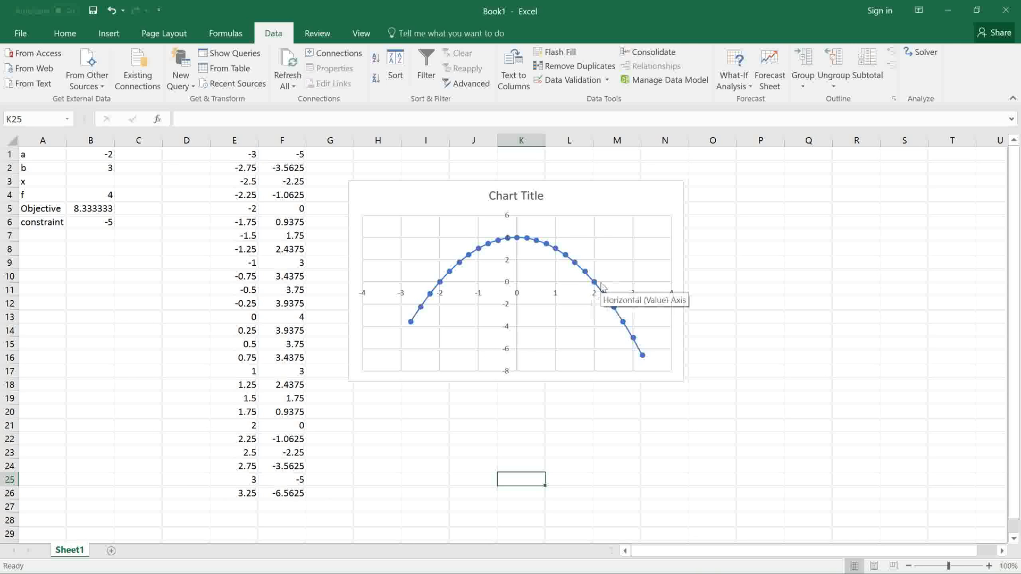
pyautogui.moveTo(632, 287)
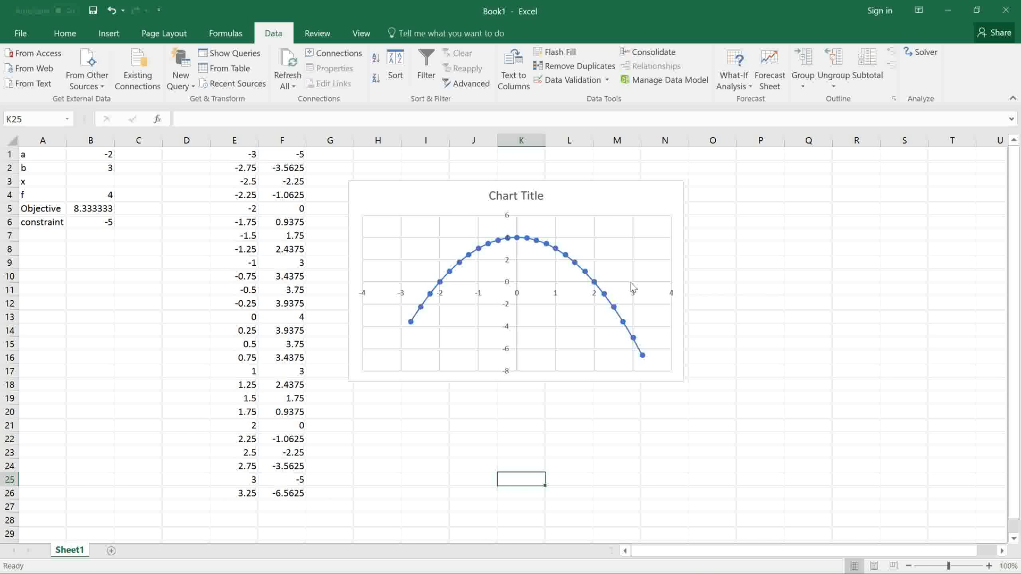
pyautogui.moveTo(582, 424)
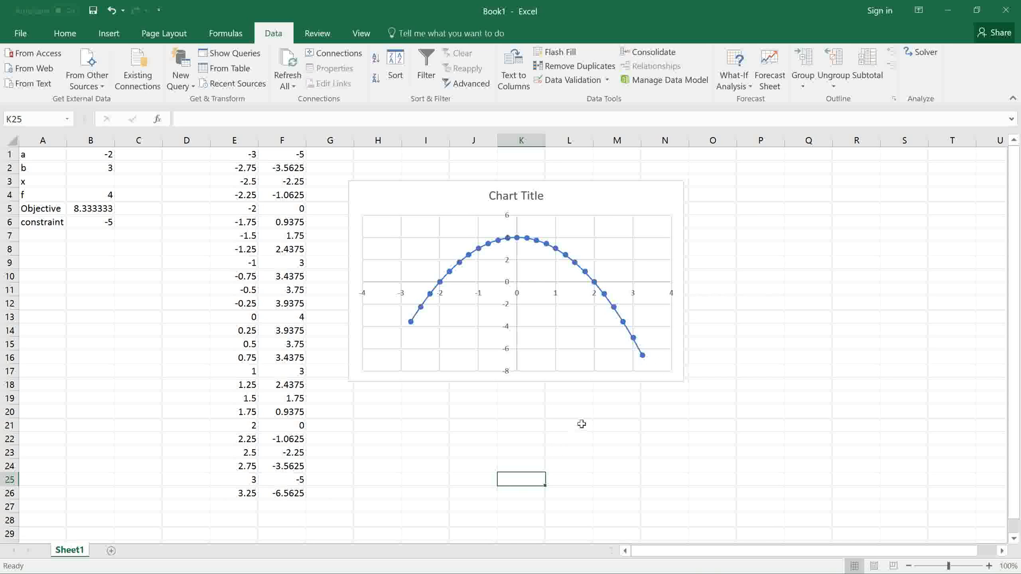